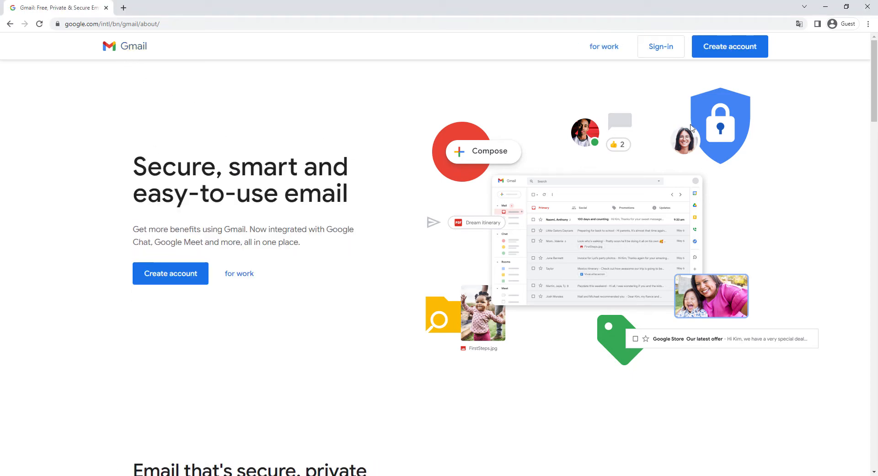
pyautogui.moveTo(517, 247)
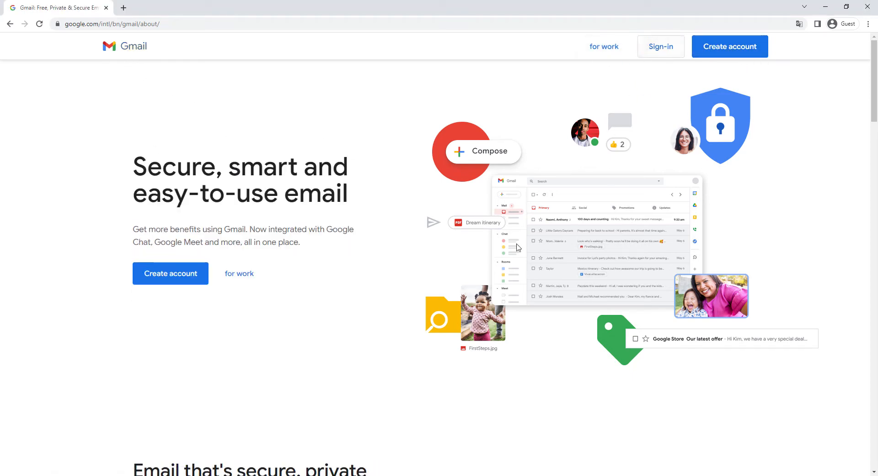
# Step: Browse the Gmail about page, then head to the Gmail for work page on Google Workspace
pyautogui.scroll(-3)
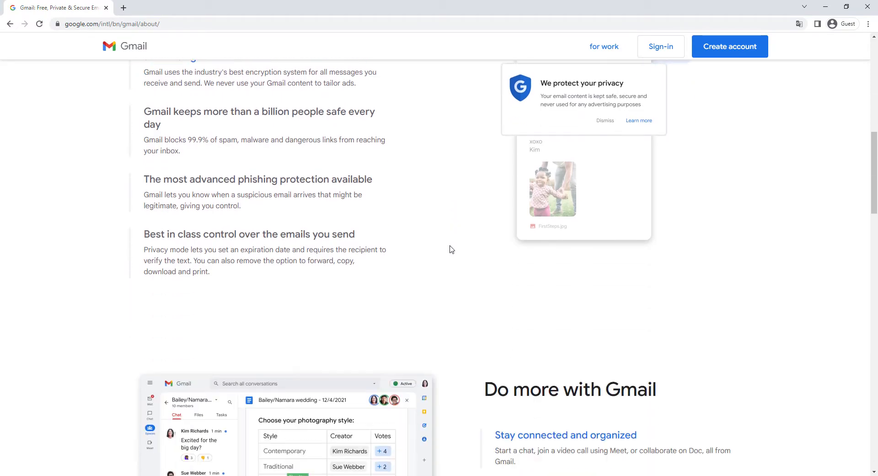
pyautogui.scroll(-3)
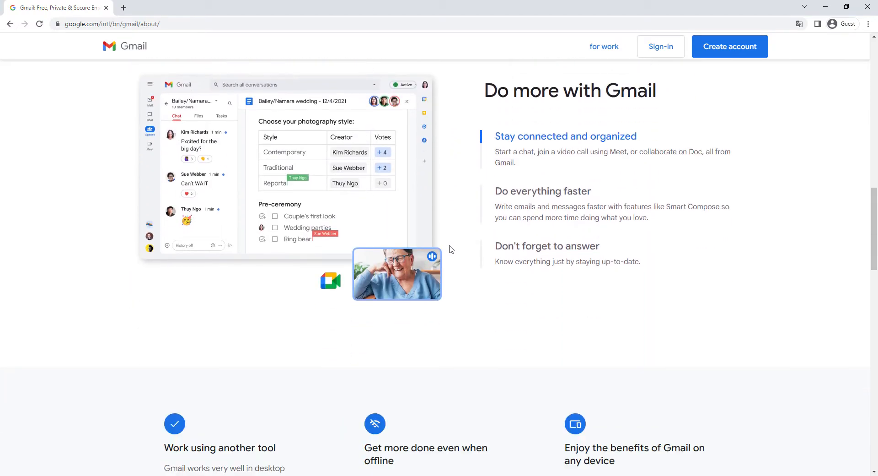
pyautogui.scroll(-3)
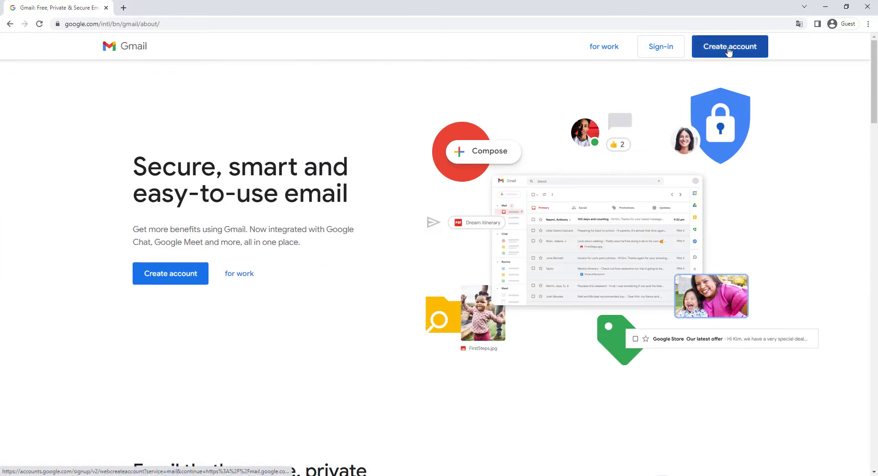
pyautogui.click(604, 46)
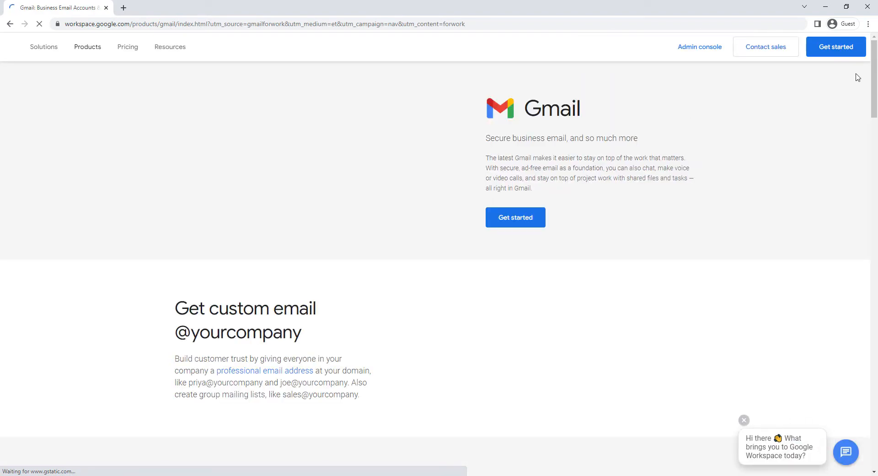
# Step: Browse down through the Workspace business Gmail page's feature sections
pyautogui.scroll(-3)
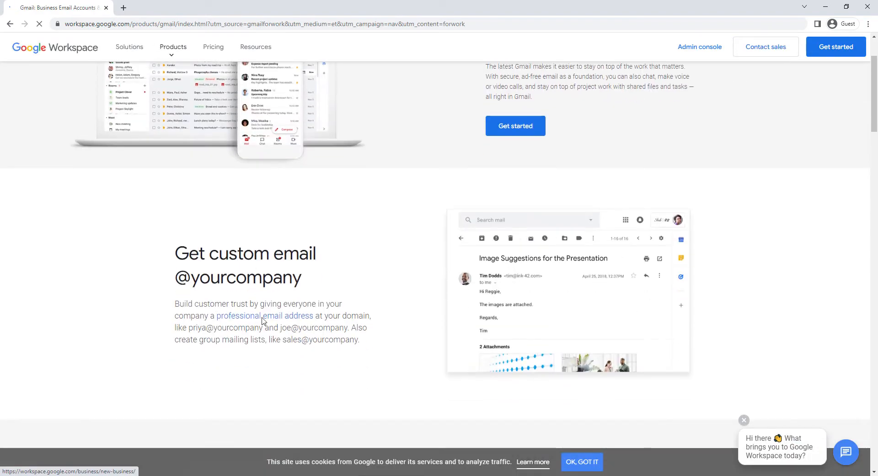
pyautogui.scroll(-3)
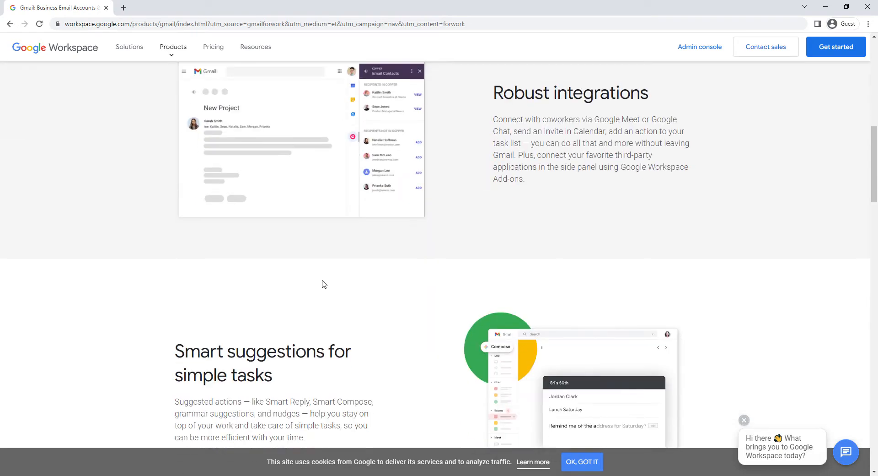
pyautogui.scroll(-3)
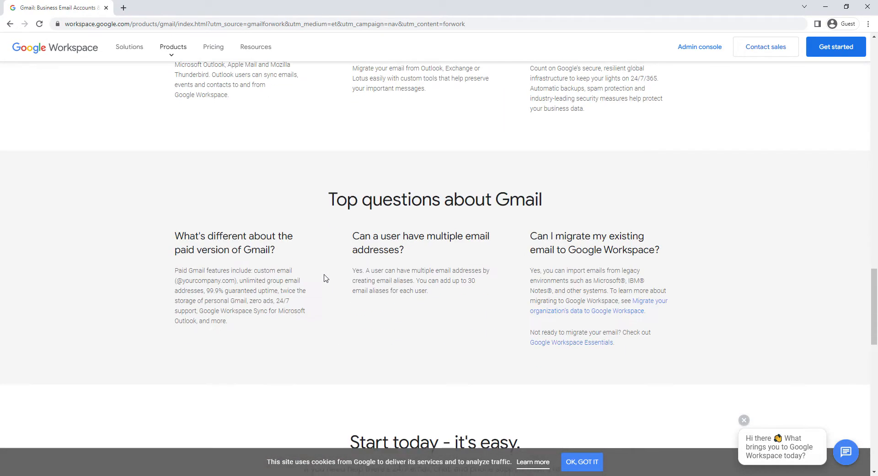
pyautogui.scroll(-3)
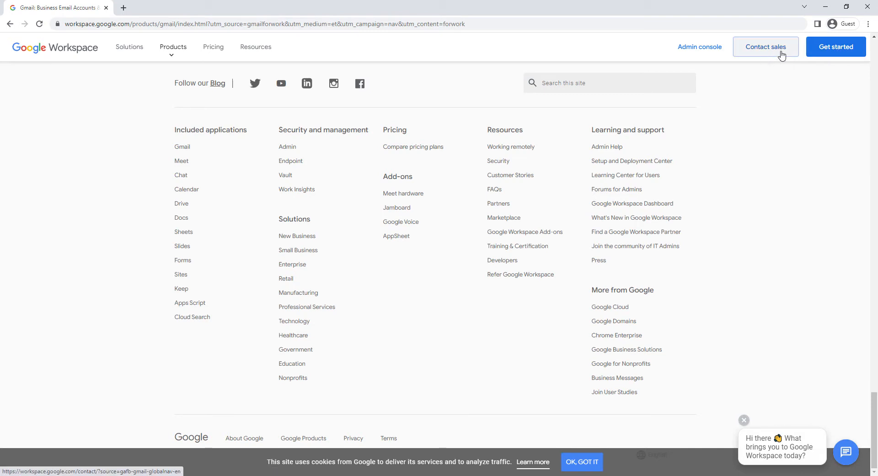
# Step: Go to the Admin console sign-in and choose Create account to see the account-type options
pyautogui.click(699, 47)
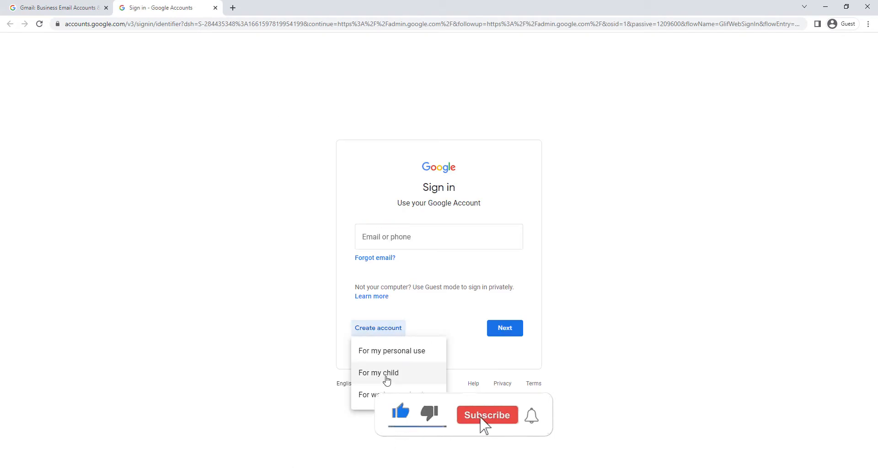
pyautogui.click(486, 414)
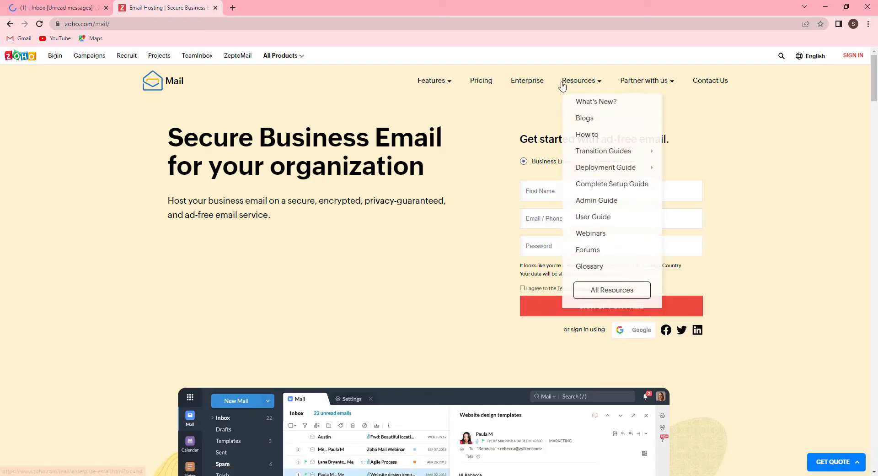
# Step: Review Zoho Mail's pricing plans and the Forever Free Plan
pyautogui.click(480, 80)
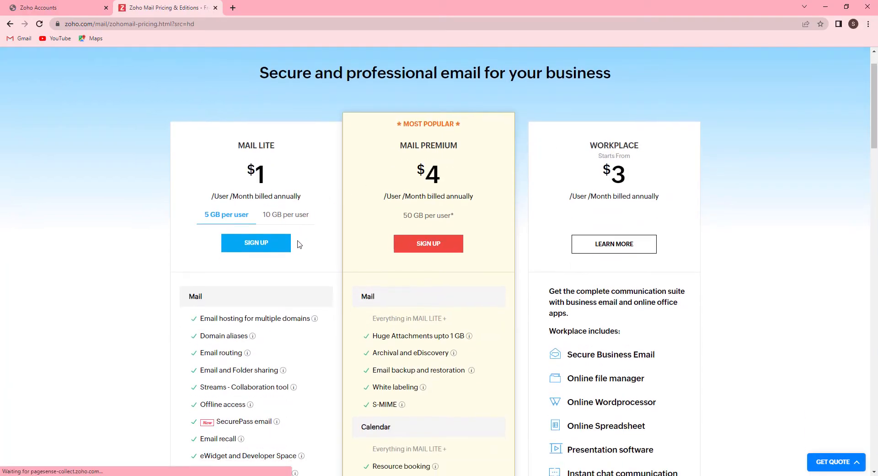
pyautogui.scroll(-3)
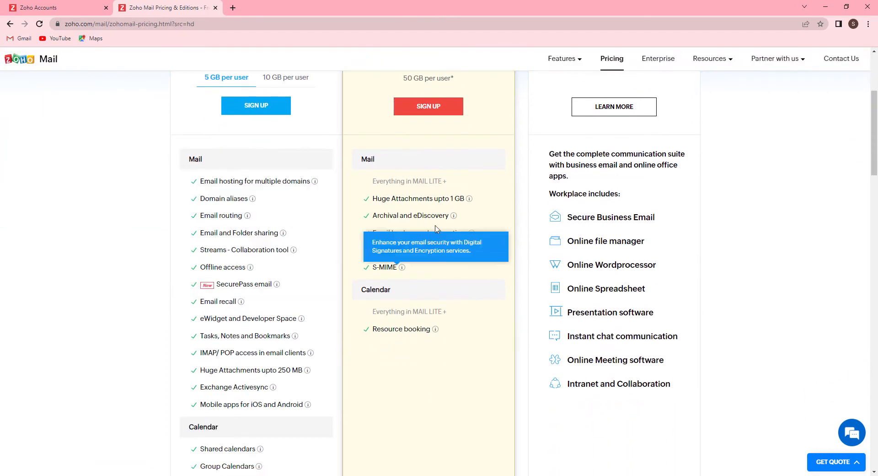
pyautogui.scroll(3)
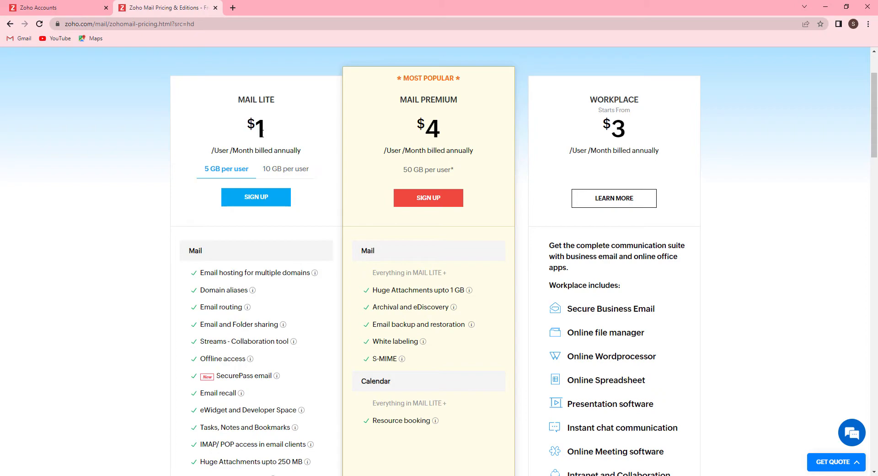
pyautogui.scroll(-3)
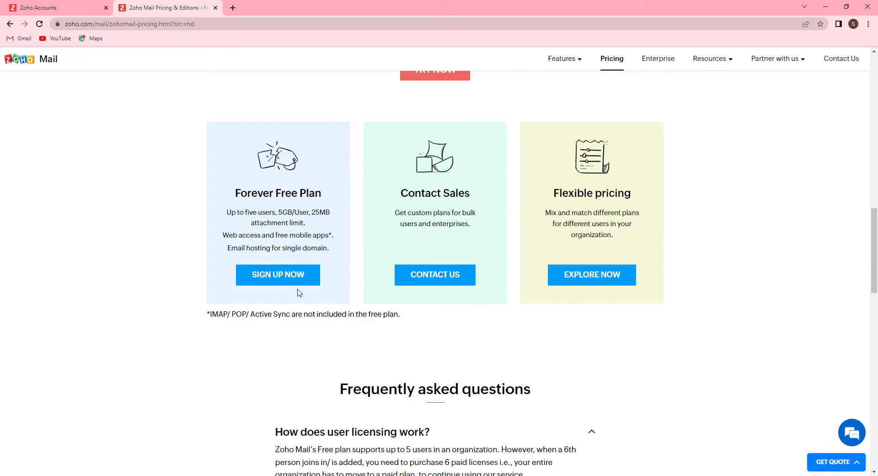
pyautogui.scroll(-3)
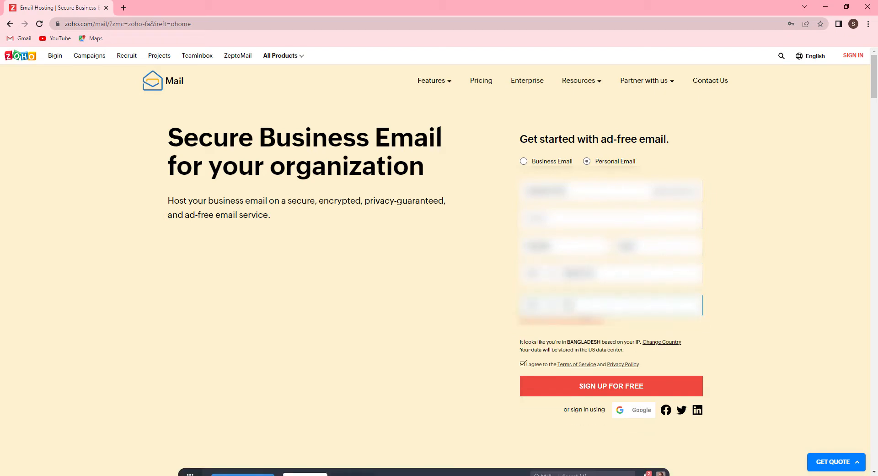
# Step: Submit the free Zoho sign-up and try the Calendar widget in the new inbox
pyautogui.click(610, 385)
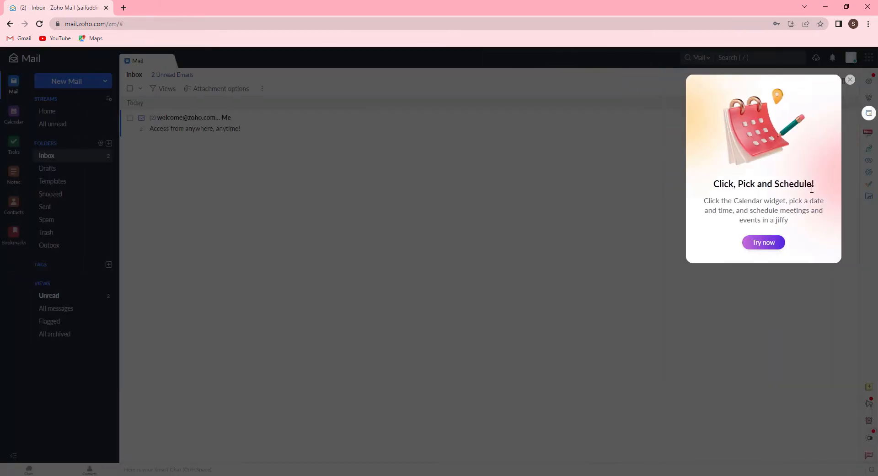
pyautogui.click(850, 78)
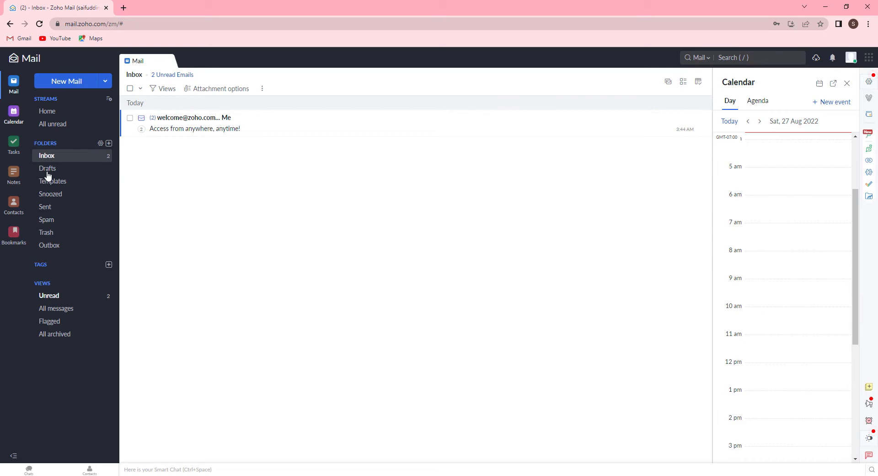
pyautogui.click(14, 145)
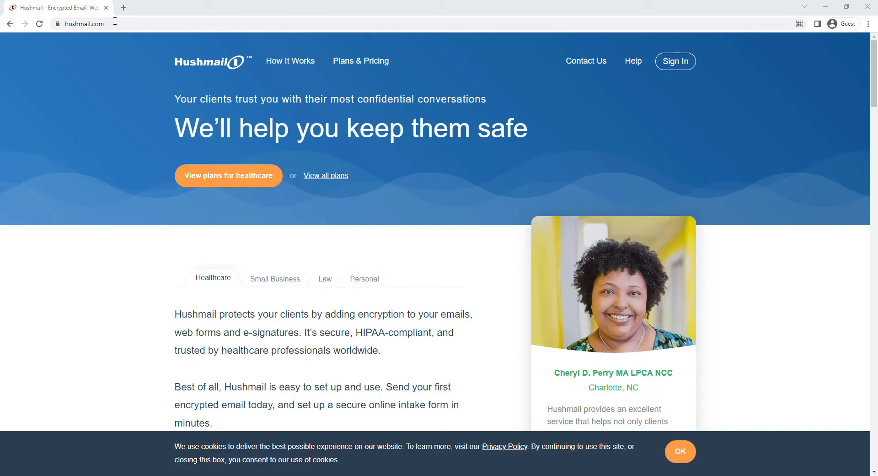
# Step: Check Hushmail's home-page pricing tables and the Personal plan
pyautogui.scroll(-3)
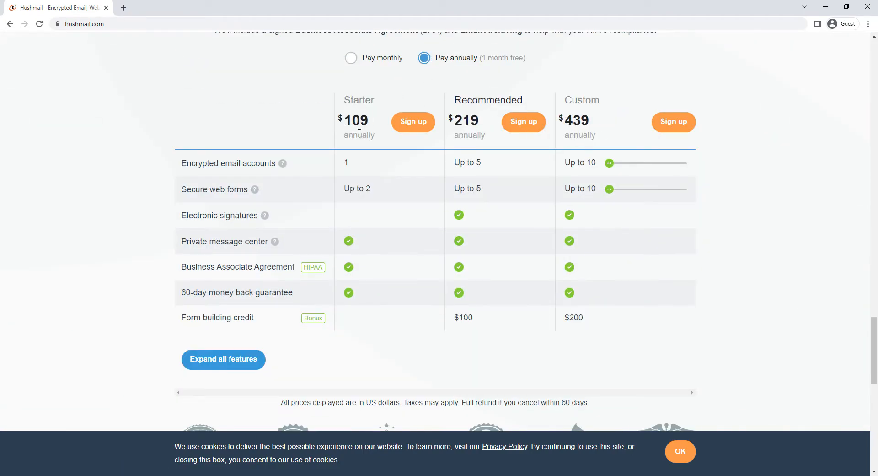
pyautogui.click(547, 63)
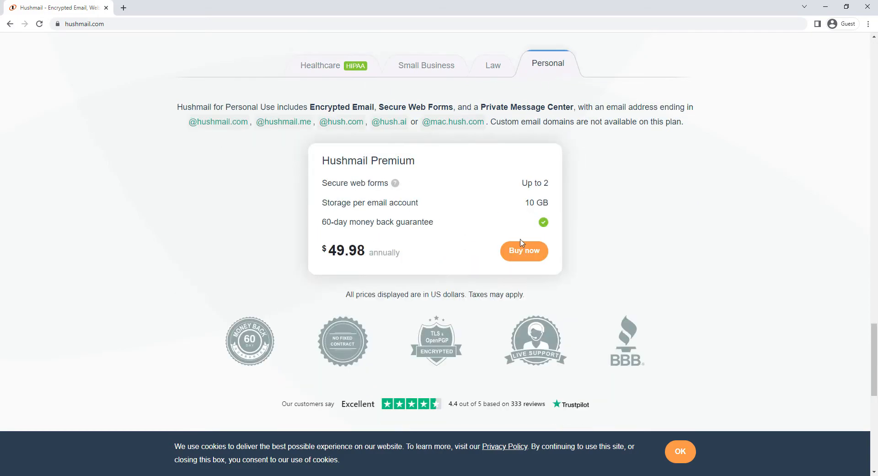
pyautogui.scroll(-3)
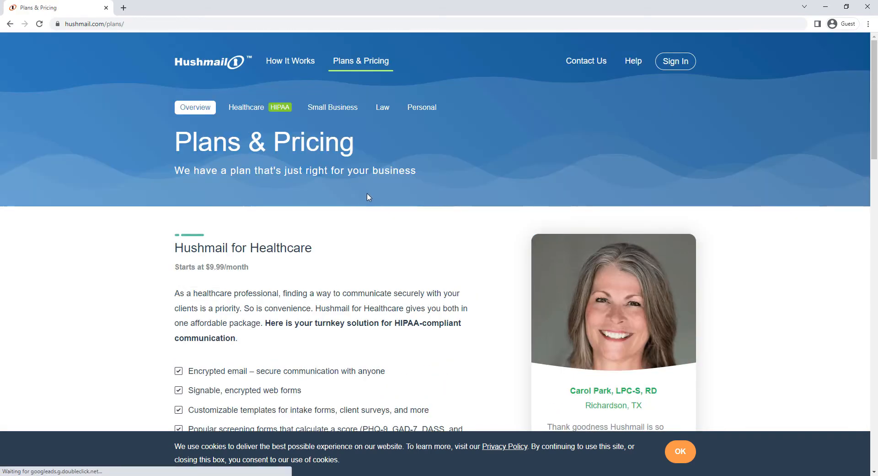
# Step: View the Hushmail for Healthcare page down to its monthly plan tiers
pyautogui.click(246, 107)
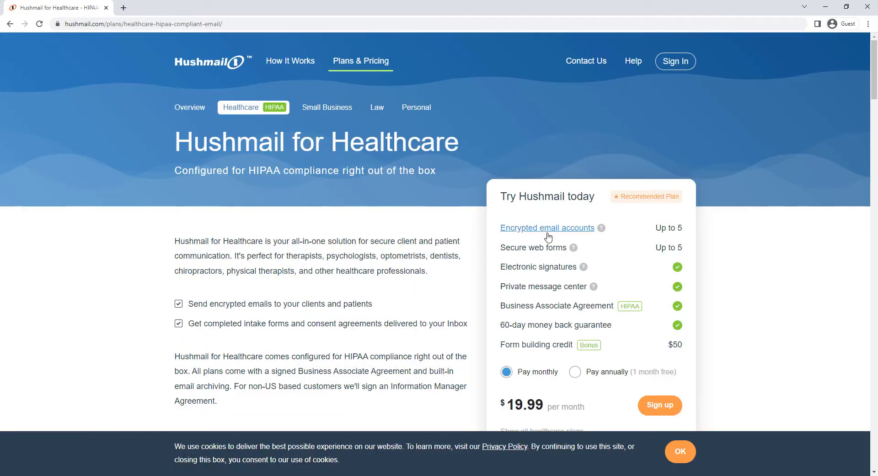
pyautogui.scroll(-3)
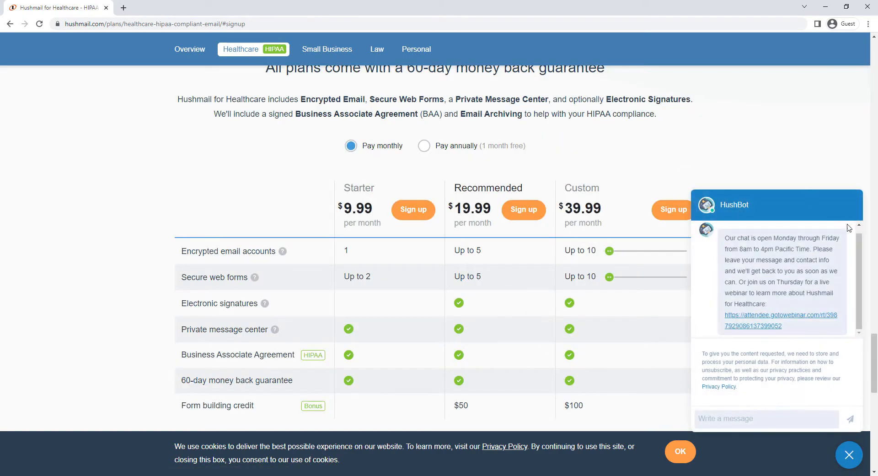
pyautogui.scroll(-3)
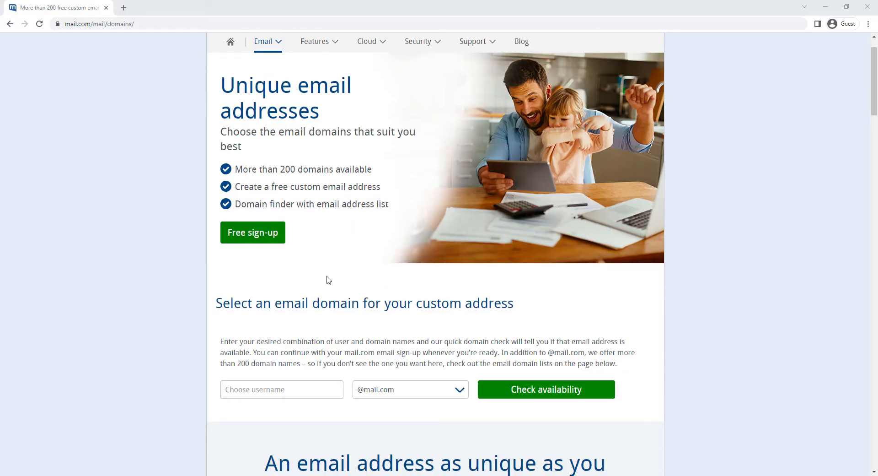
# Step: Browse mail.com's lists of available email domains
pyautogui.click(459, 390)
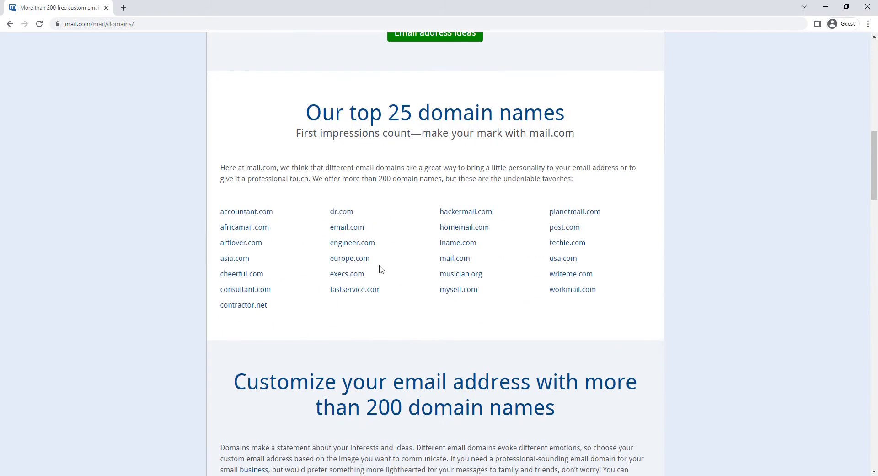
pyautogui.scroll(-3)
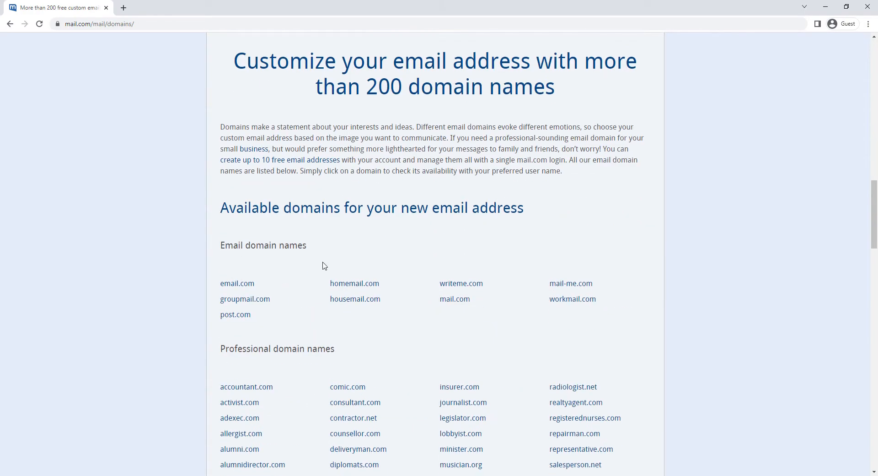
pyautogui.scroll(-3)
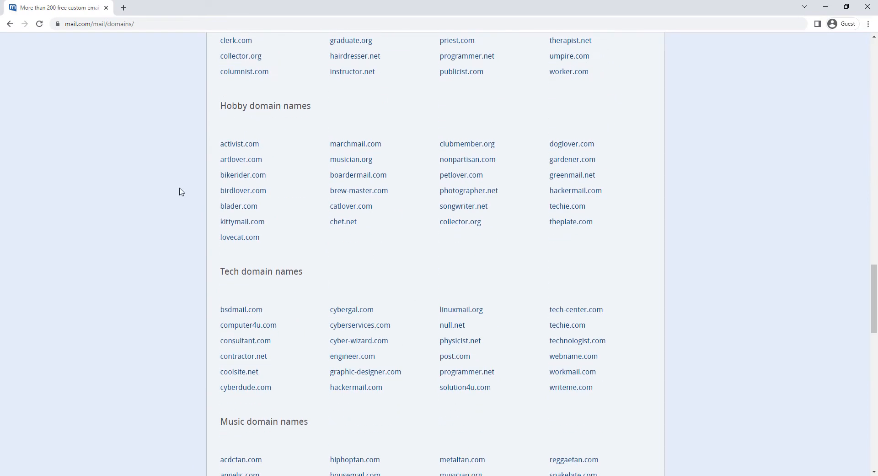
pyautogui.scroll(-3)
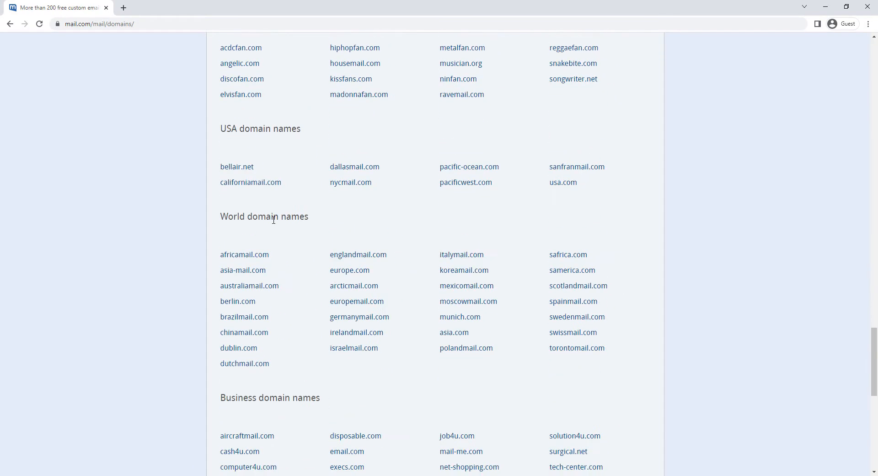
pyautogui.scroll(-3)
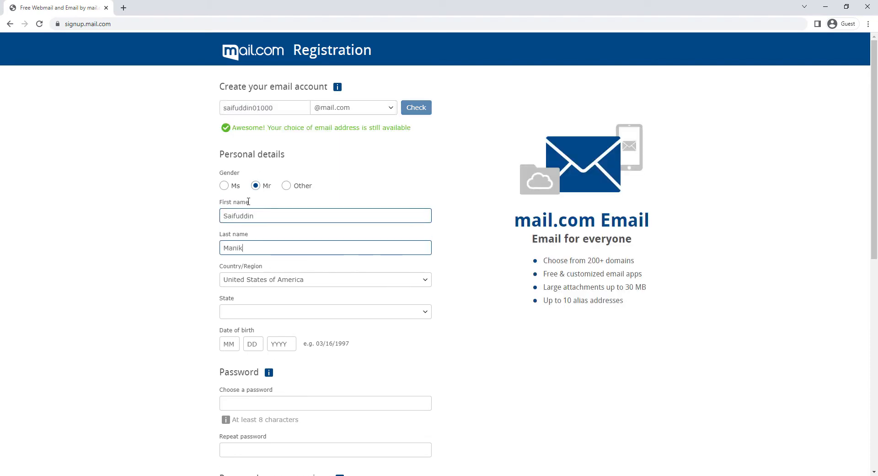
# Step: Pass the reCAPTCHA, agree to the terms to create the mail.com account, and activate the mailbox
pyautogui.click(325, 311)
pyautogui.write('1990')
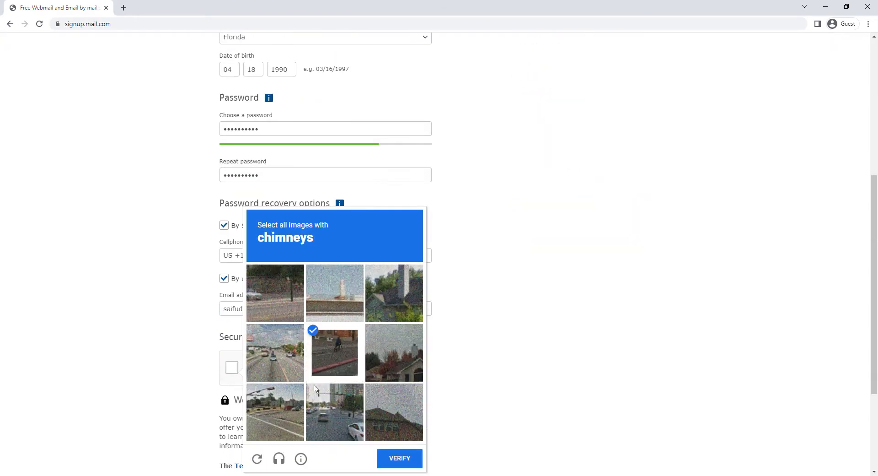
pyautogui.click(399, 458)
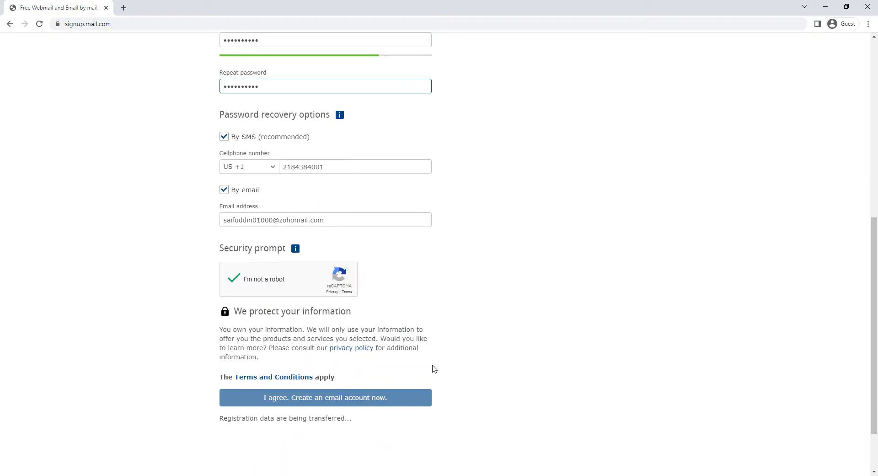
pyautogui.click(325, 397)
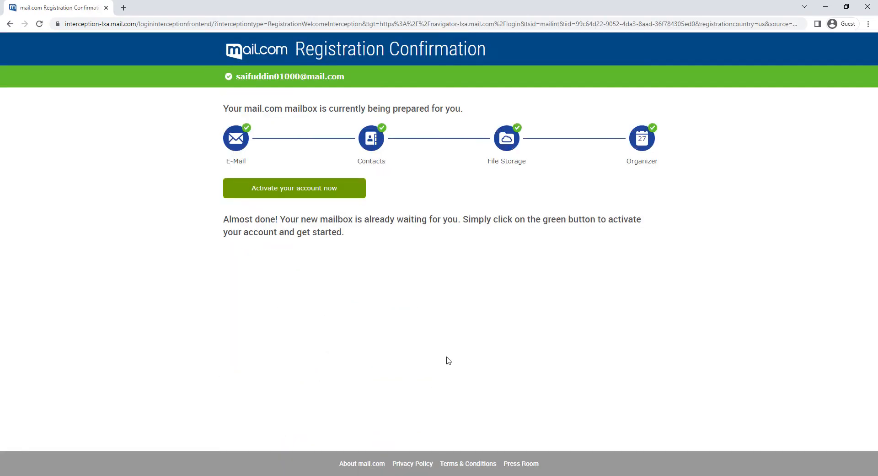
pyautogui.click(294, 188)
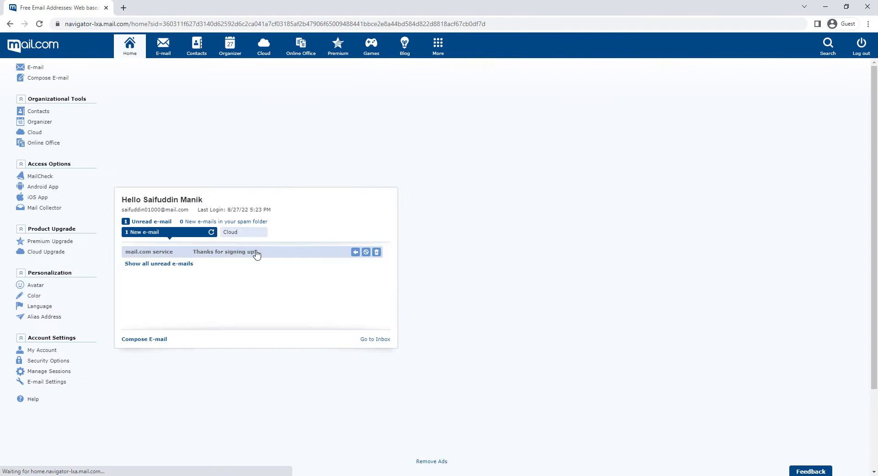
# Step: Go from the new mailbox home to the My Account overview
pyautogui.click(163, 46)
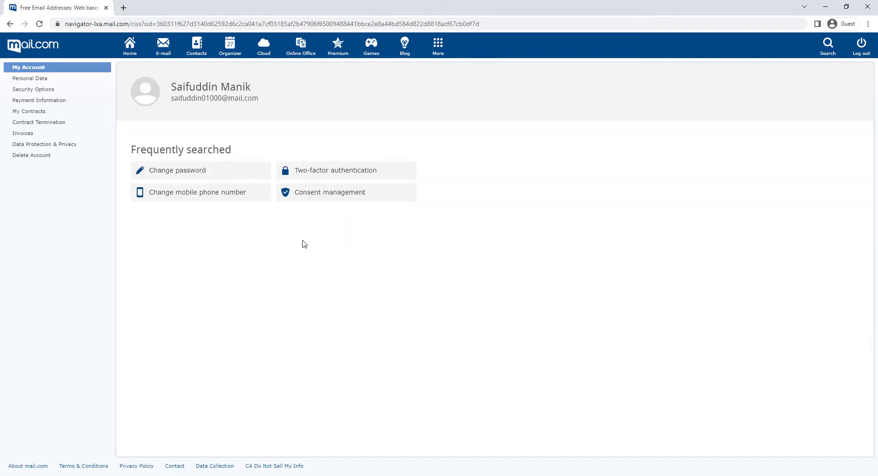
pyautogui.click(129, 45)
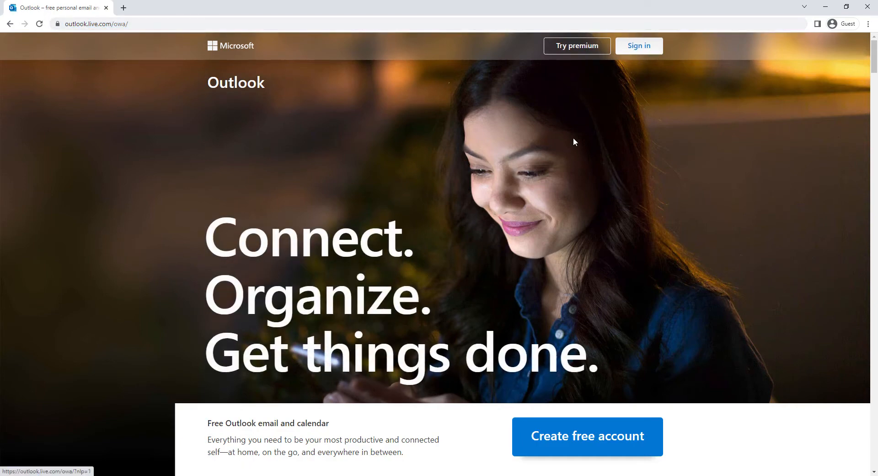
# Step: Browse Outlook.com's features including the Search tile, then go to Microsoft sign-in
pyautogui.scroll(-3)
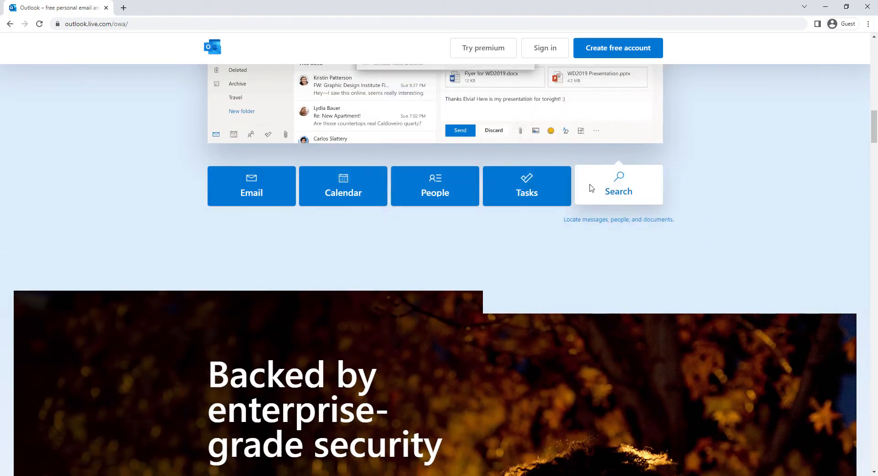
pyautogui.click(618, 190)
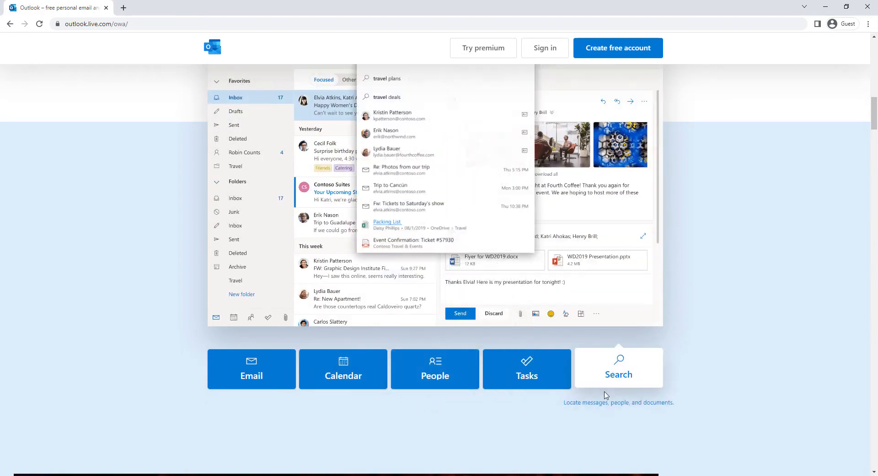
pyautogui.scroll(-3)
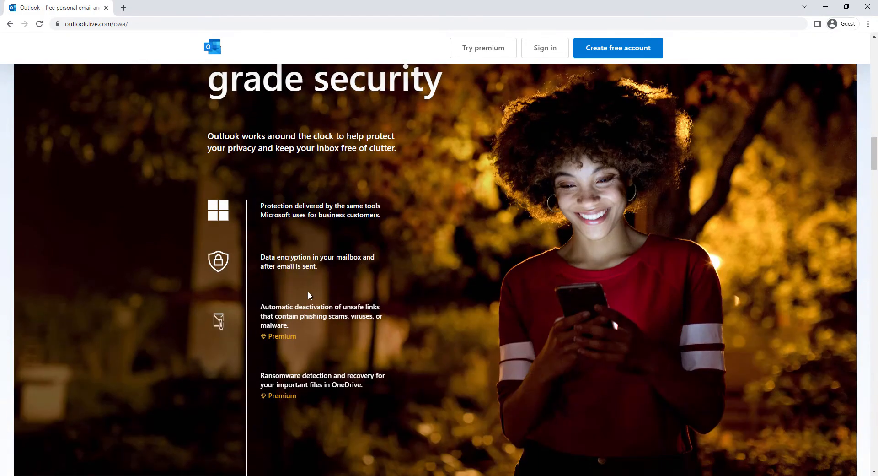
pyautogui.scroll(-3)
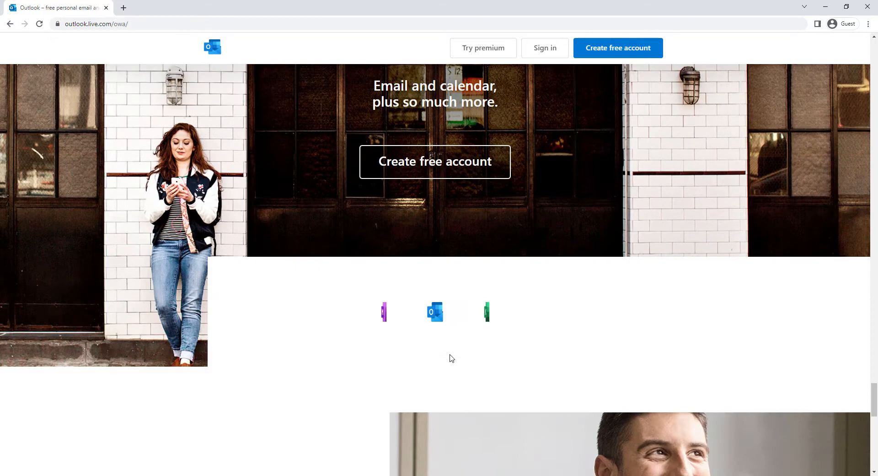
pyautogui.scroll(-3)
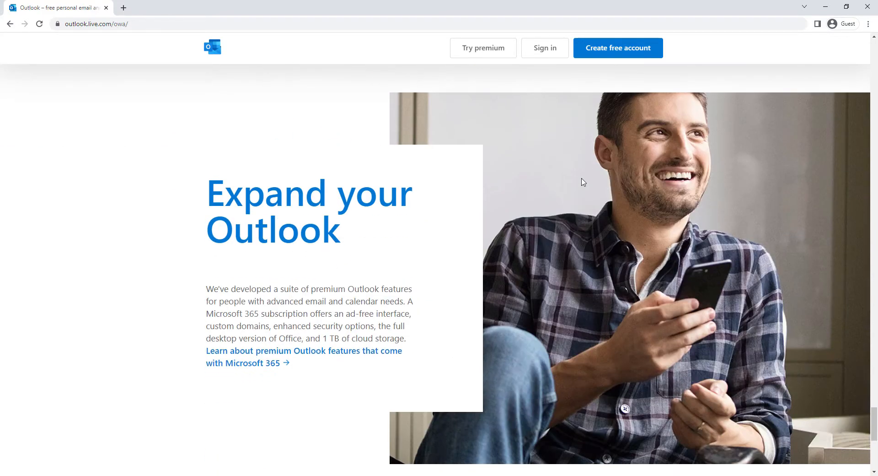
pyautogui.scroll(-3)
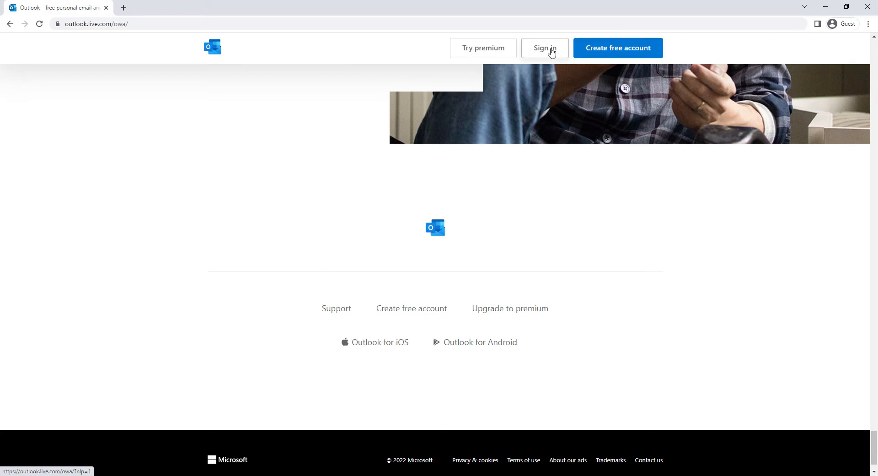
pyautogui.click(543, 47)
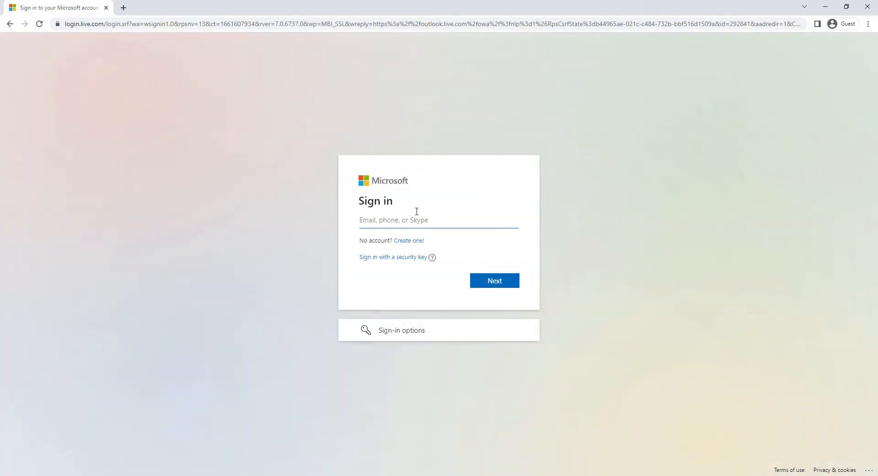
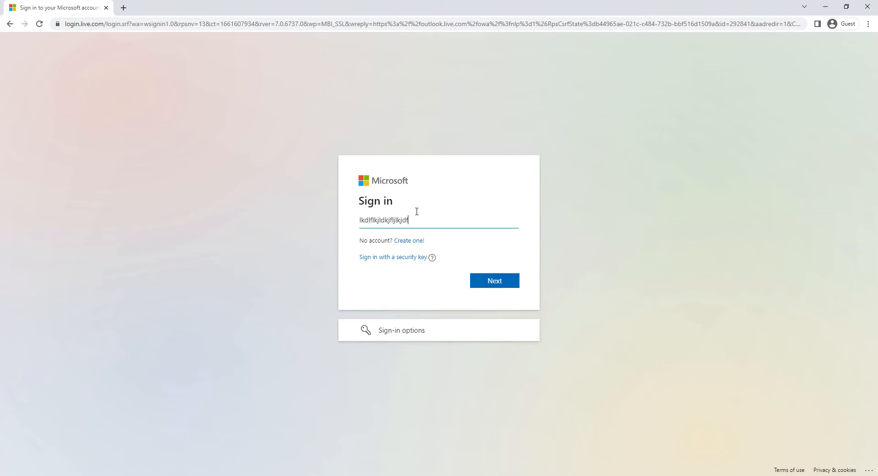
# Step: Sign in with the entered address and bring up the Microsoft 365 app launcher from the calendar
pyautogui.click(494, 280)
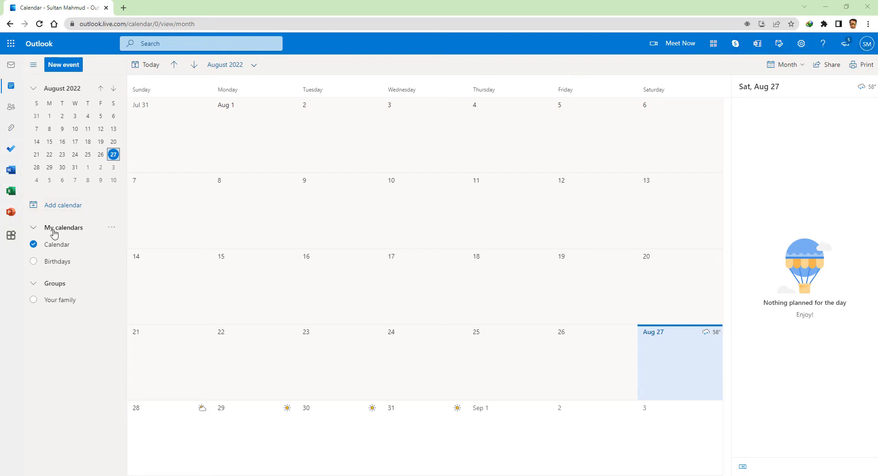
pyautogui.click(11, 43)
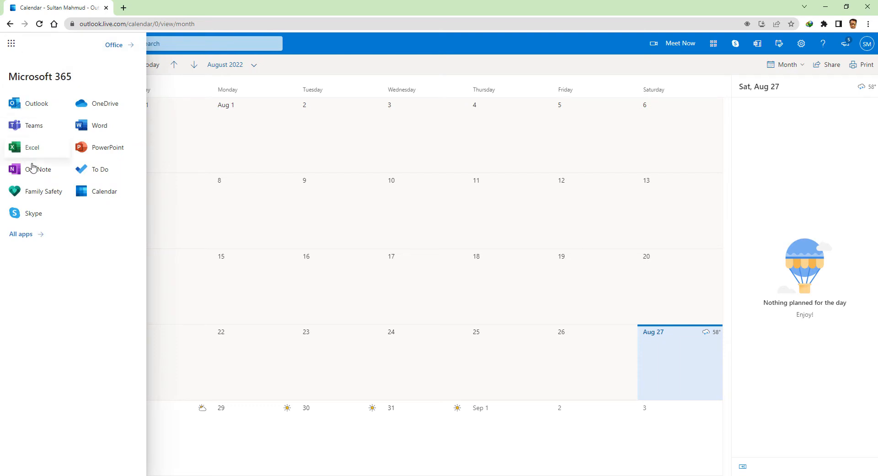
pyautogui.moveTo(55, 225)
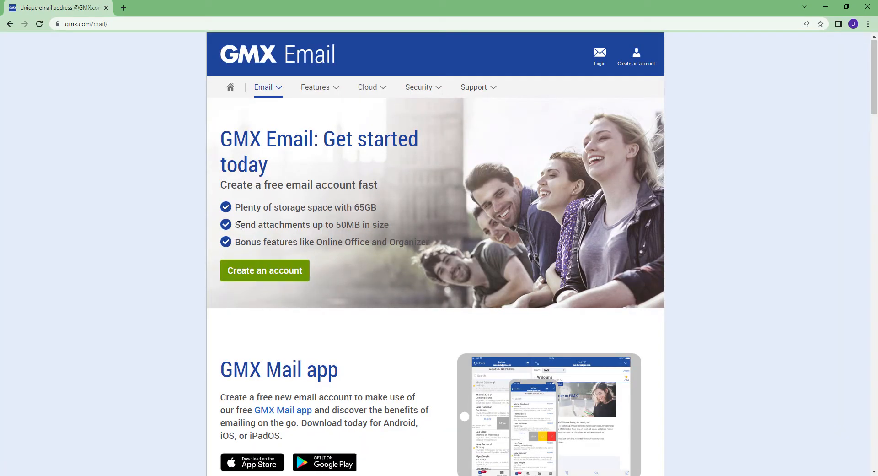
# Step: Browse the GMX Email overview page and start Create an account
pyautogui.moveTo(221, 185); pyautogui.dragTo(285, 184)
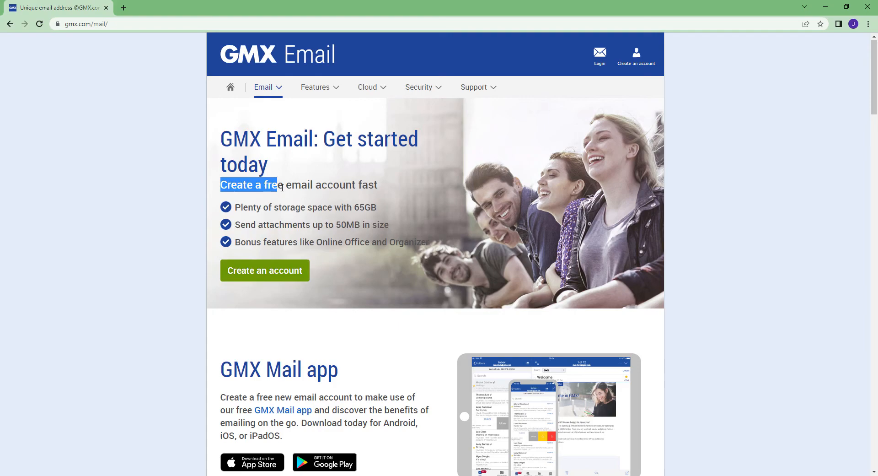
pyautogui.scroll(-3)
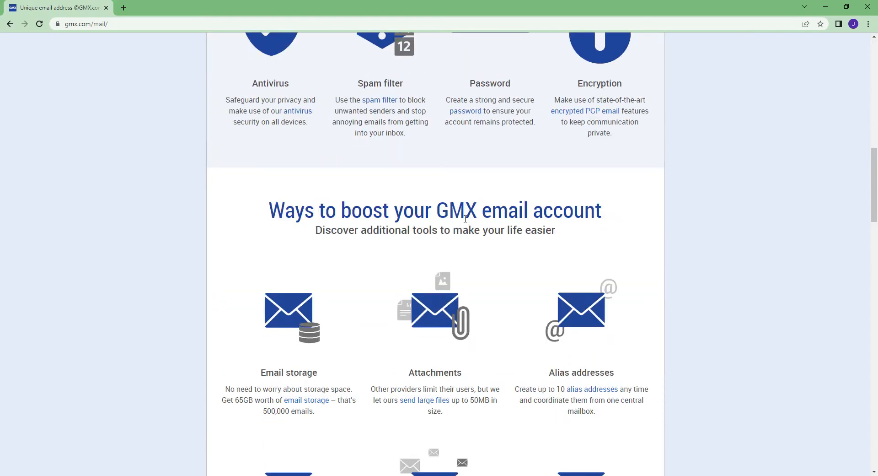
pyautogui.scroll(-3)
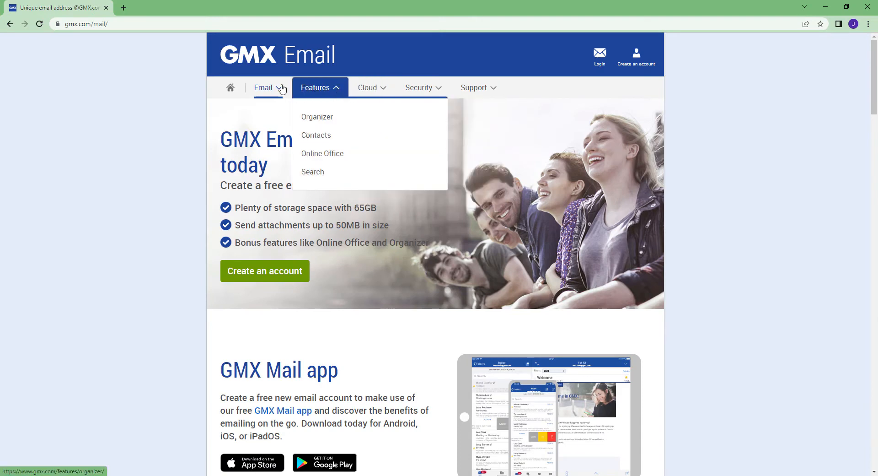
pyautogui.click(264, 271)
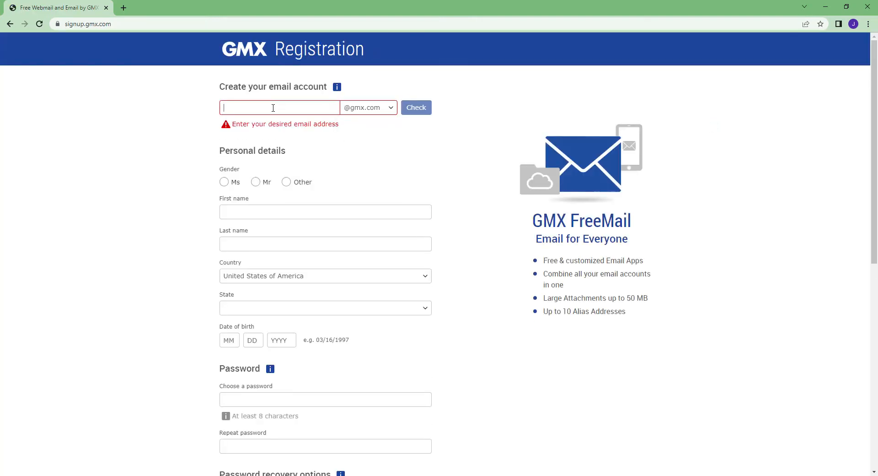
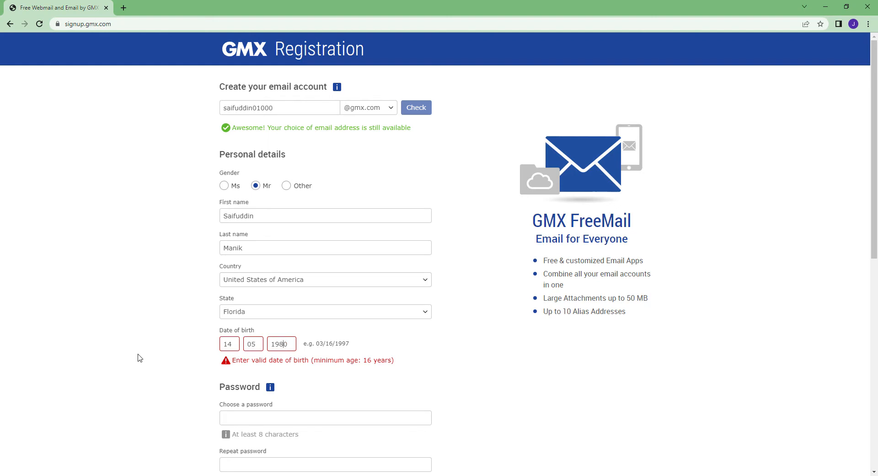
pyautogui.click(229, 343)
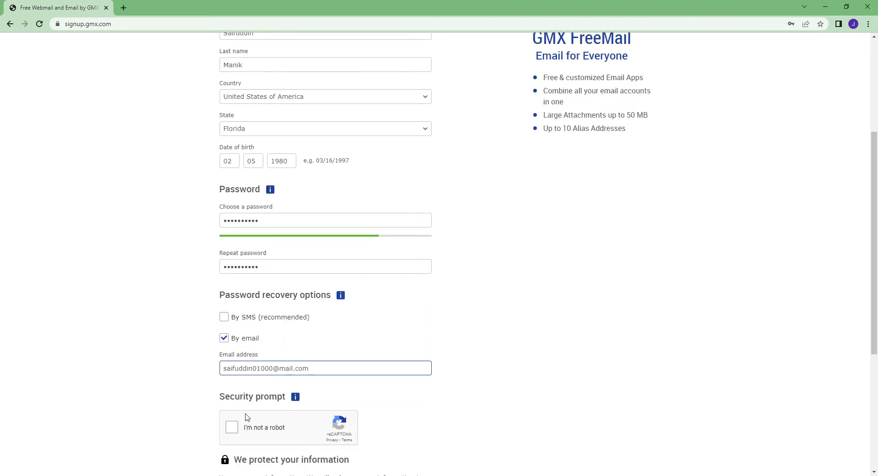
# Step: Solve the reCAPTCHA car-image challenge and agree to the terms to create the account
pyautogui.click(232, 428)
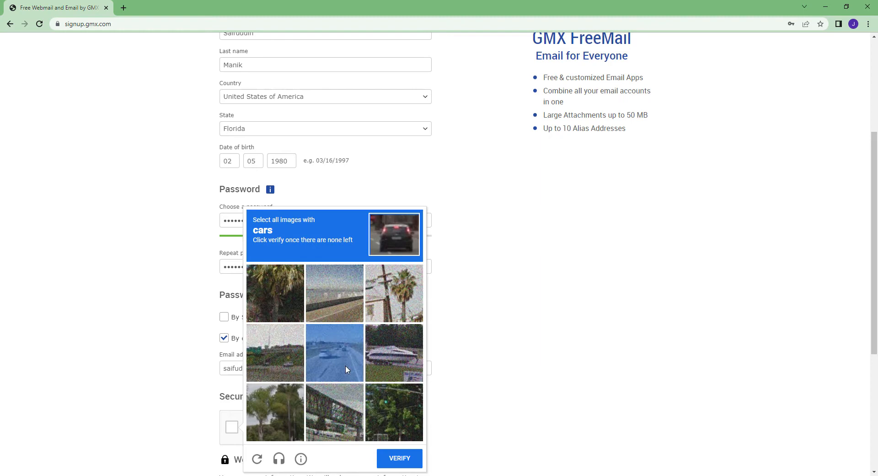
pyautogui.click(399, 458)
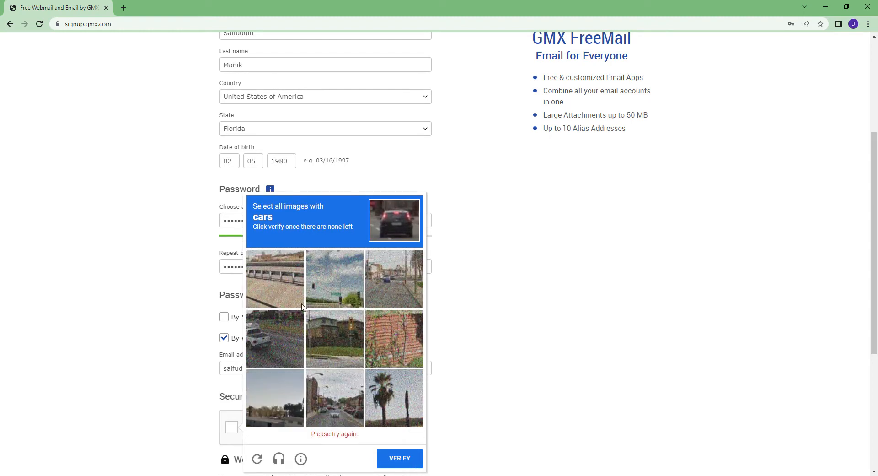
pyautogui.click(400, 458)
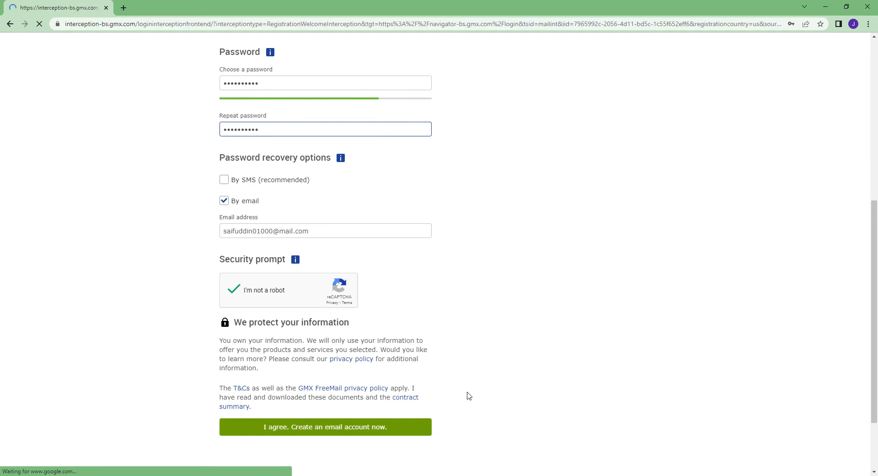
pyautogui.click(324, 426)
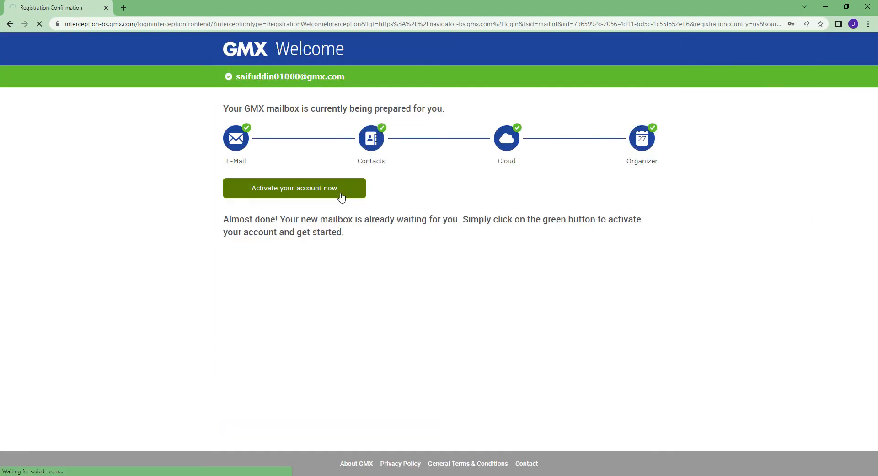
# Step: Activate the newly created GMX account from the Welcome page
pyautogui.click(294, 188)
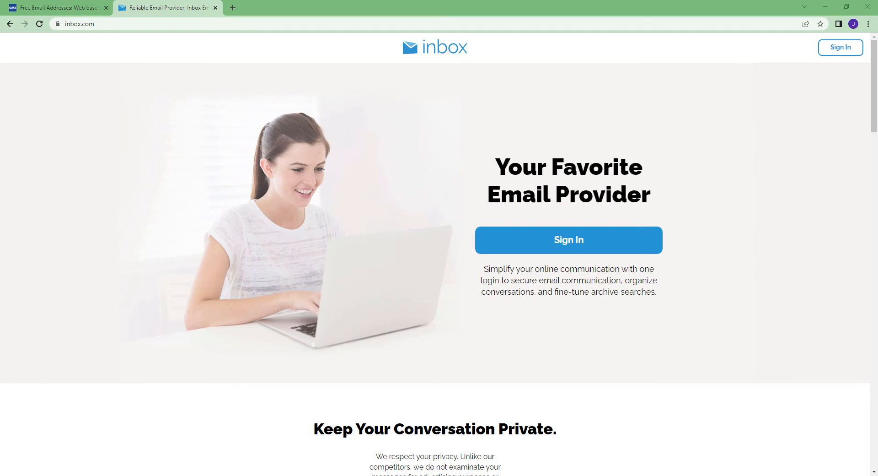
# Step: Scroll the Inbox.com homepage past features, reviews and cloud storage to the footer
pyautogui.scroll(-3)
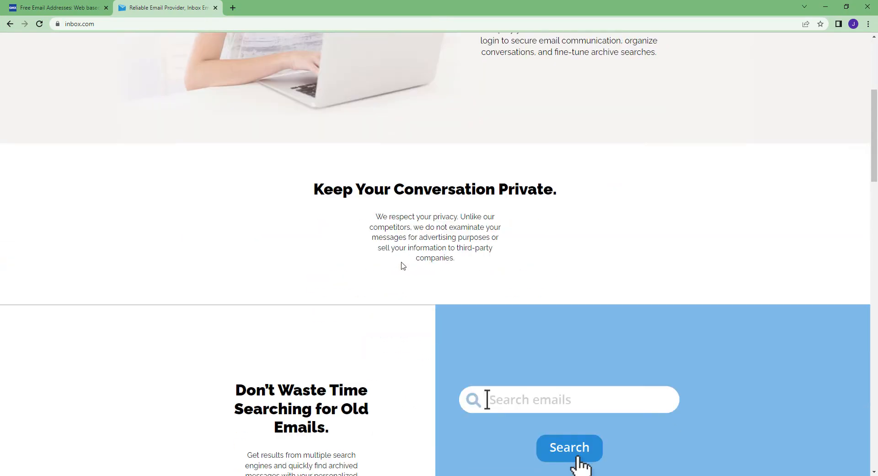
pyautogui.scroll(-3)
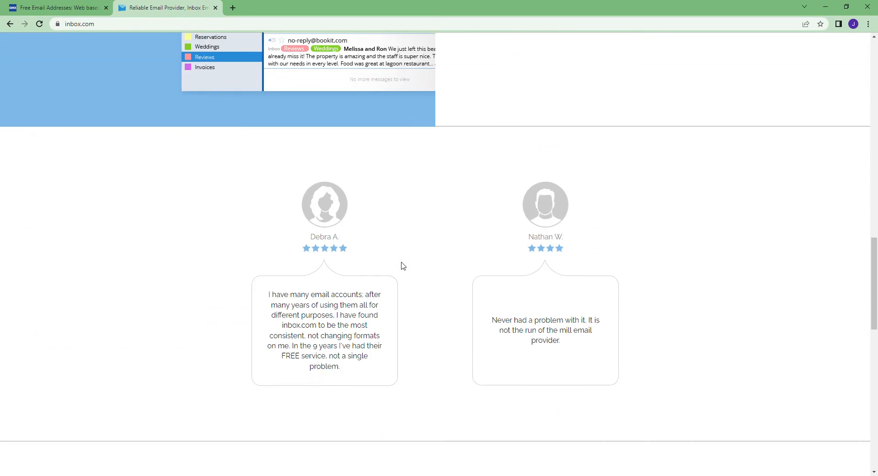
pyautogui.scroll(-3)
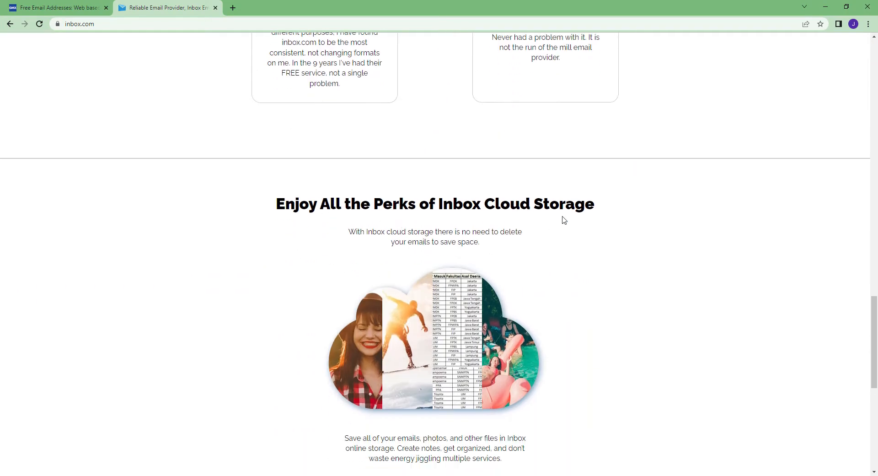
pyautogui.scroll(-3)
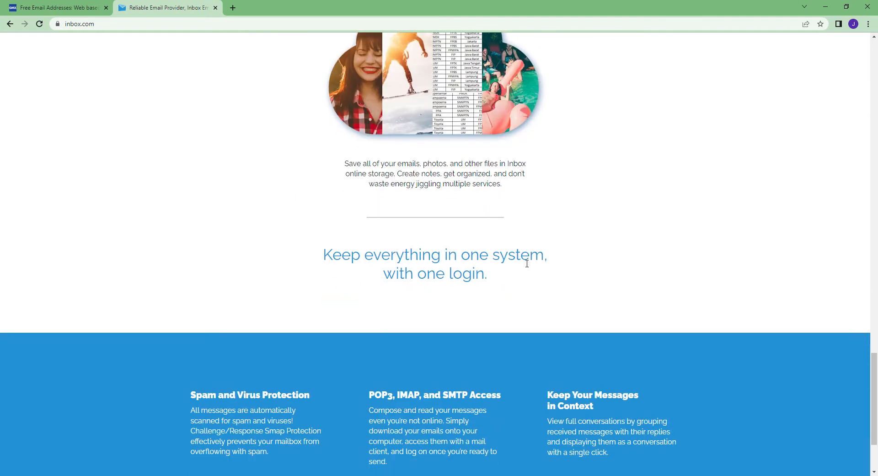
pyautogui.scroll(-3)
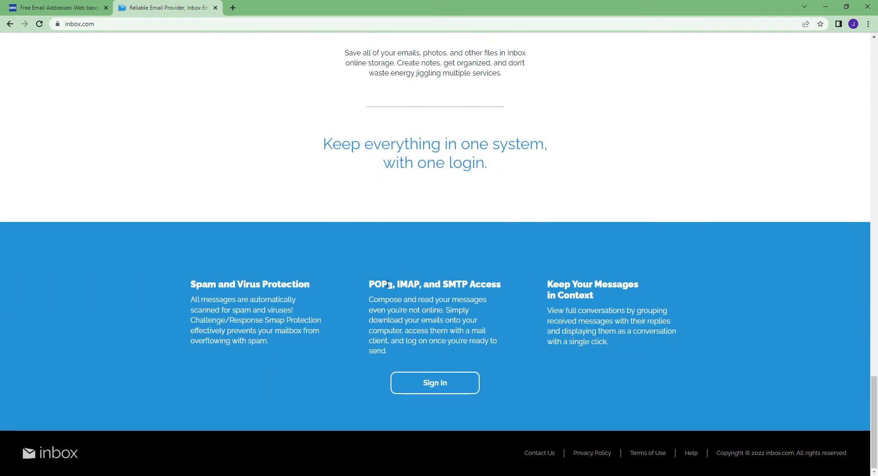
pyautogui.moveTo(435, 382)
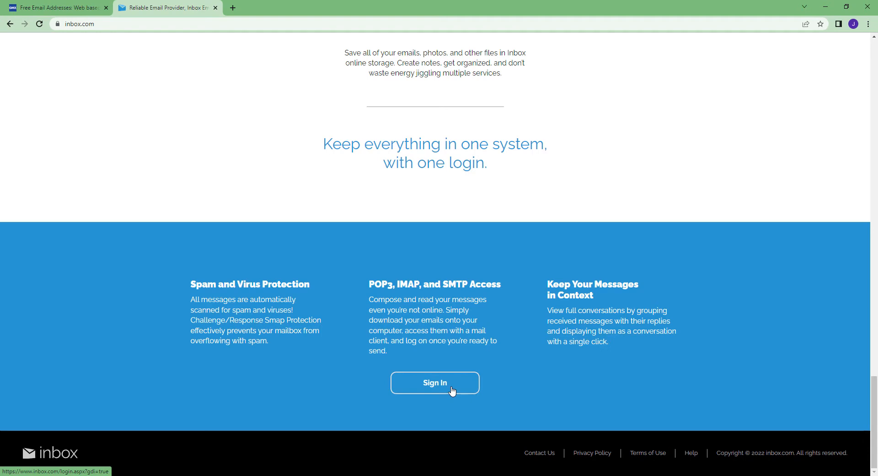
pyautogui.moveTo(655, 462)
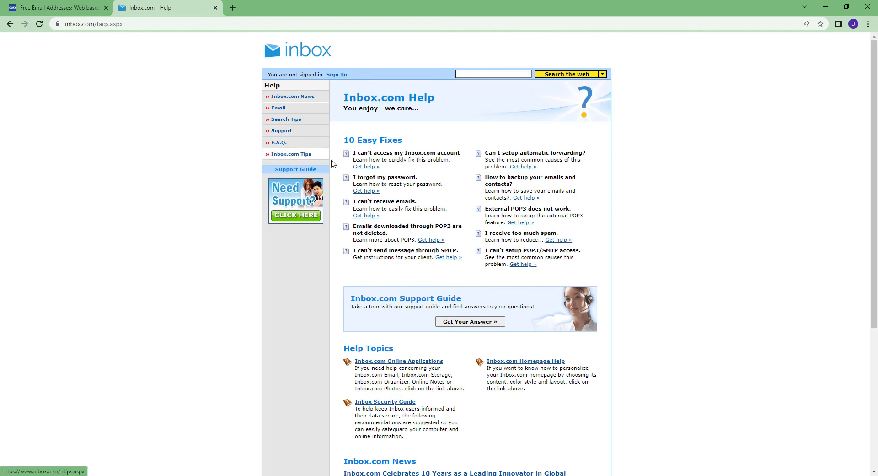
pyautogui.moveTo(468, 231)
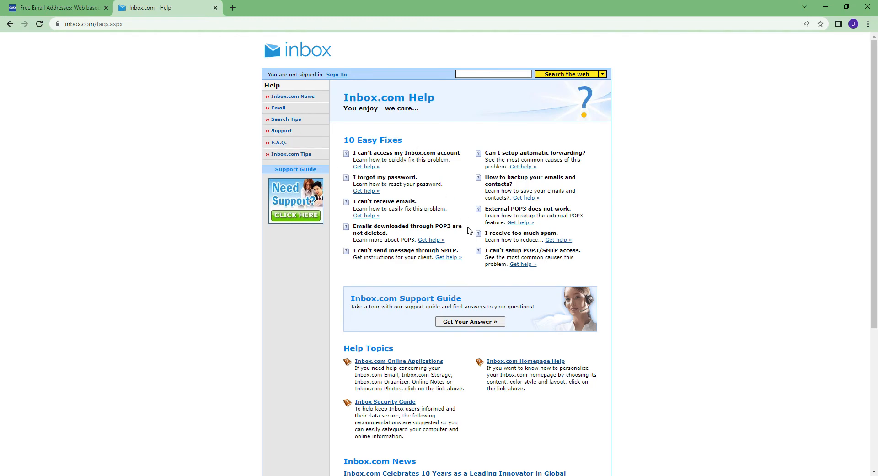
# Step: Scroll the Inbox.com Help news, view the Tips and Support topic pages, then start a new tab
pyautogui.scroll(-3)
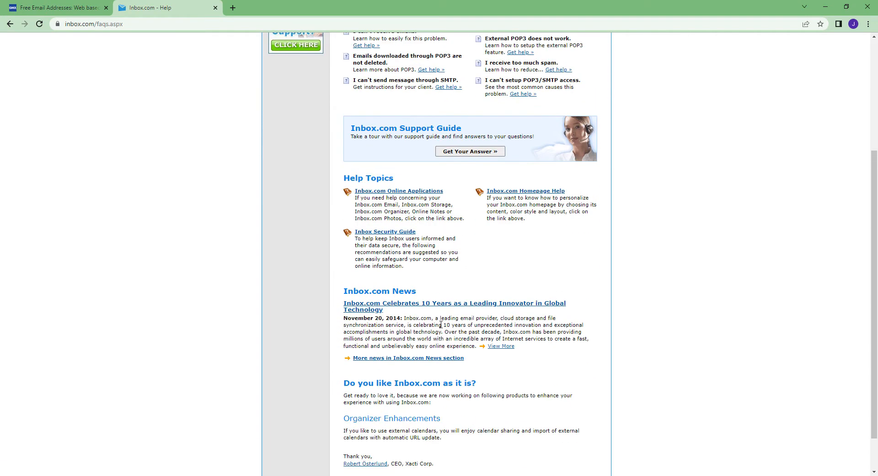
pyautogui.moveTo(381, 312)
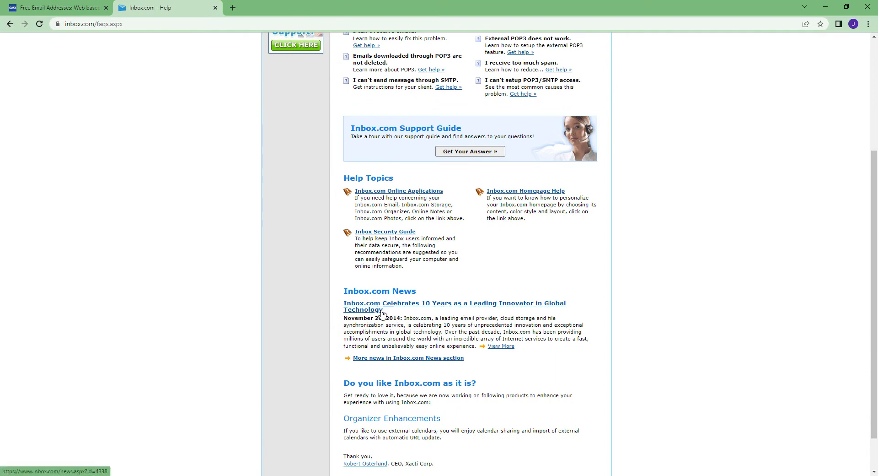
pyautogui.scroll(-3)
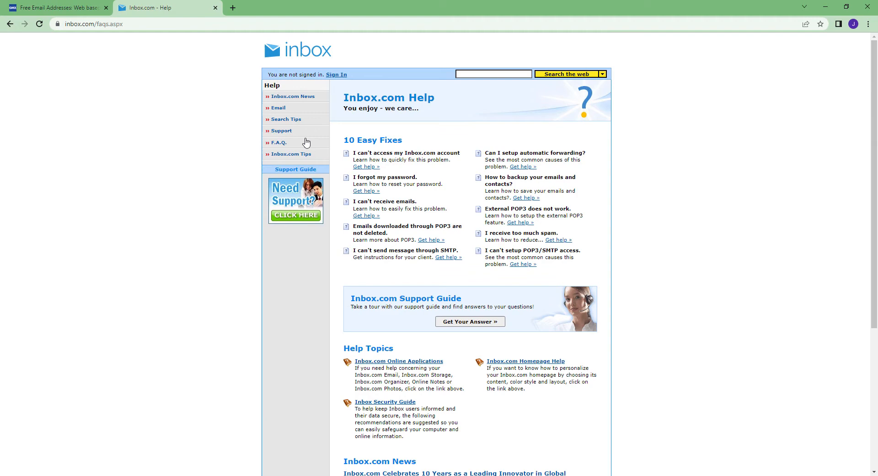
pyautogui.click(291, 153)
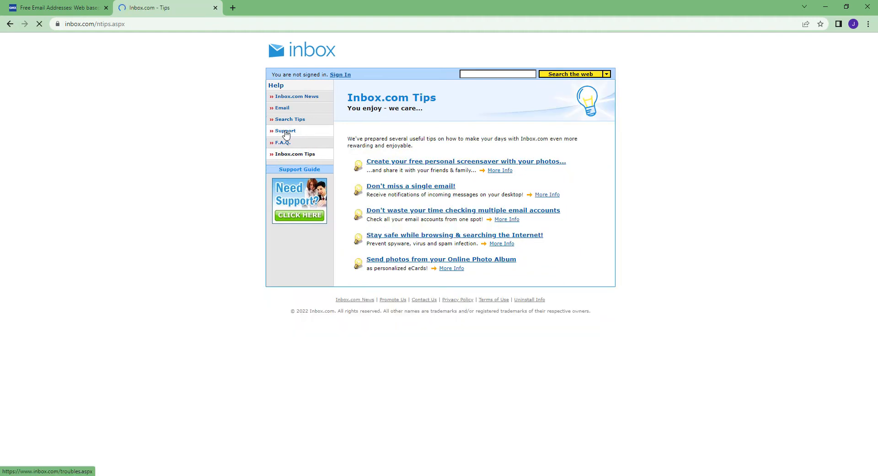
pyautogui.click(286, 131)
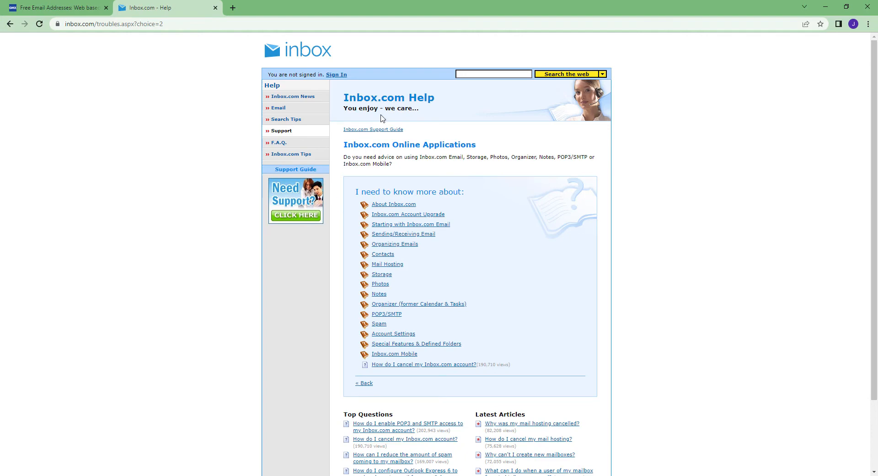
pyautogui.click(336, 74)
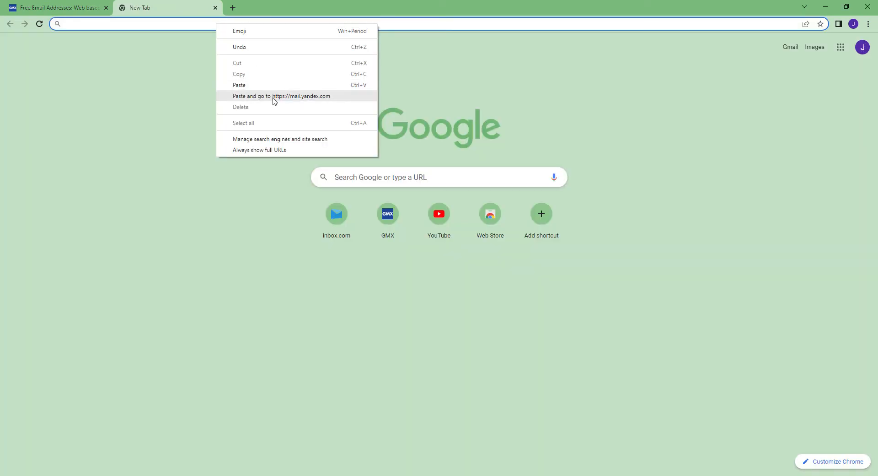
# Step: Load mail.yandex.com and scroll its landing page features down to the questions section
pyautogui.click(282, 96)
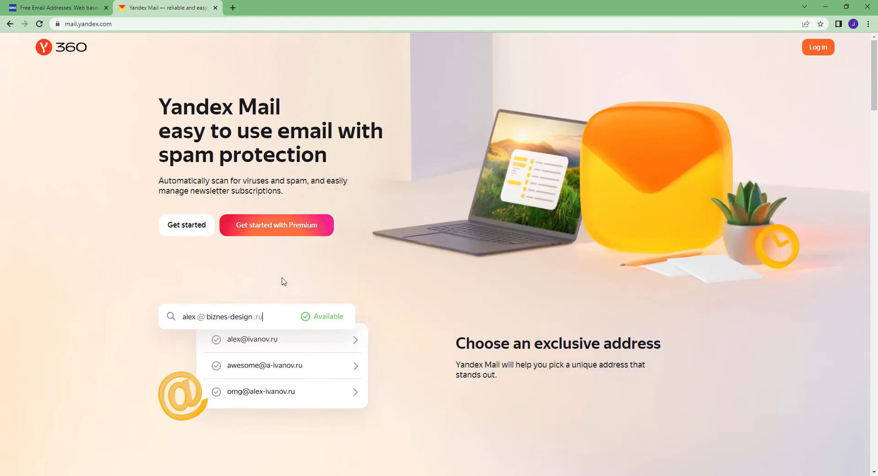
pyautogui.scroll(-3)
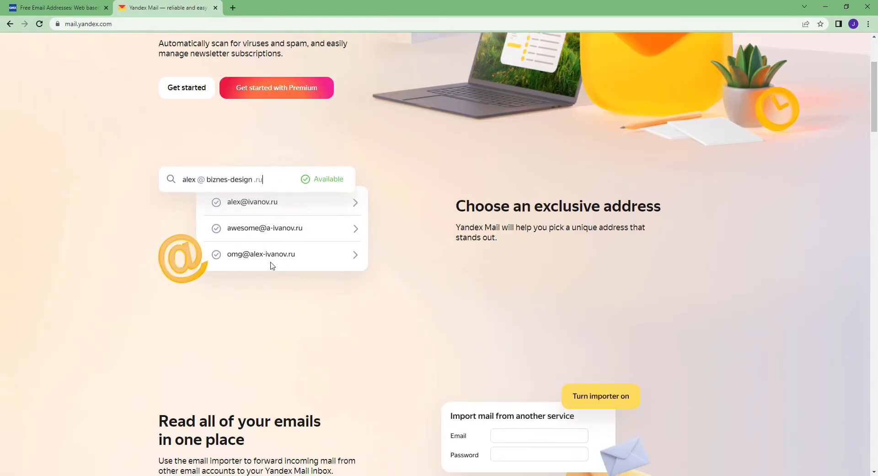
pyautogui.scroll(-3)
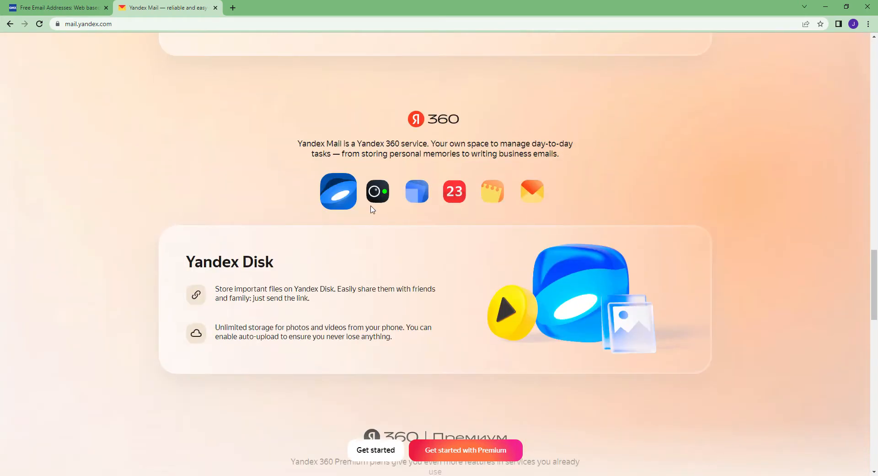
pyautogui.scroll(-3)
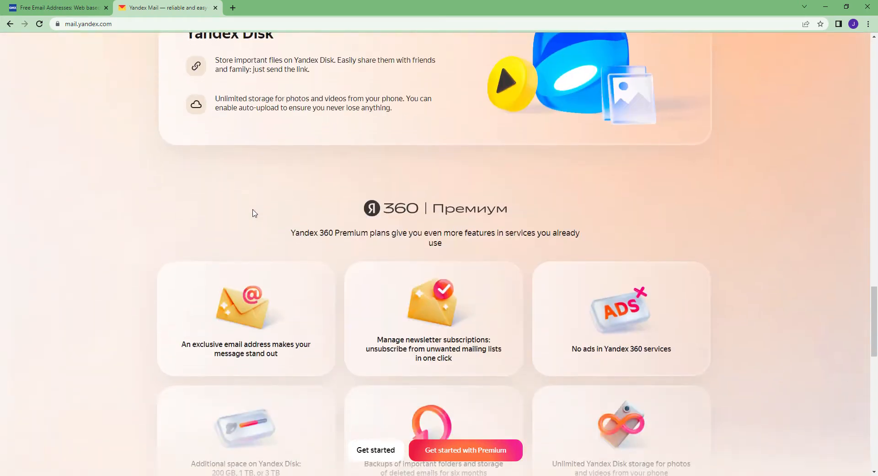
pyautogui.scroll(-3)
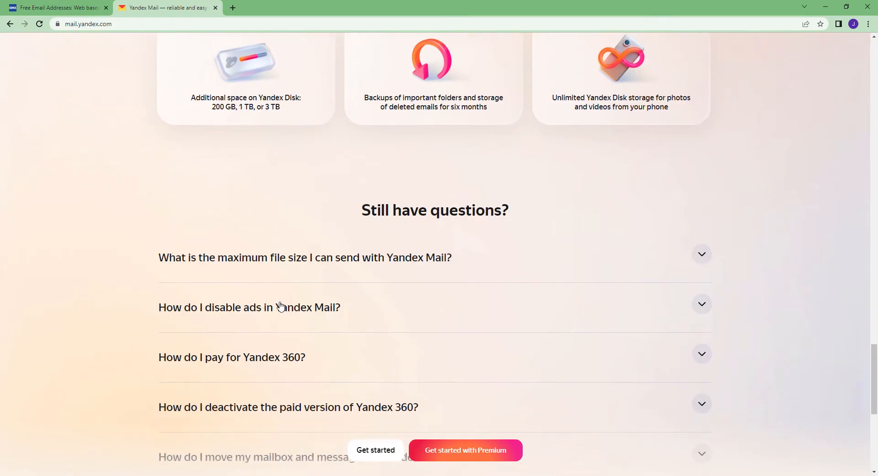
pyautogui.scroll(-3)
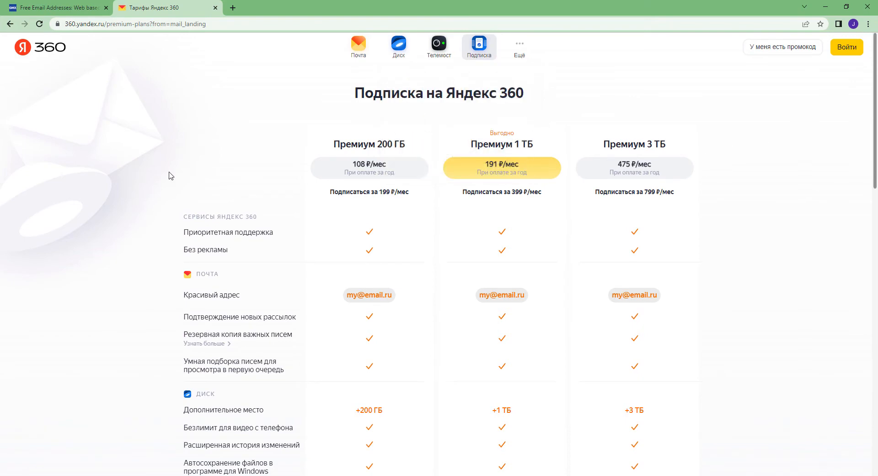
# Step: Switch the Yandex 360 premium plans page from RU to EN via the footer language selector
pyautogui.scroll(-3)
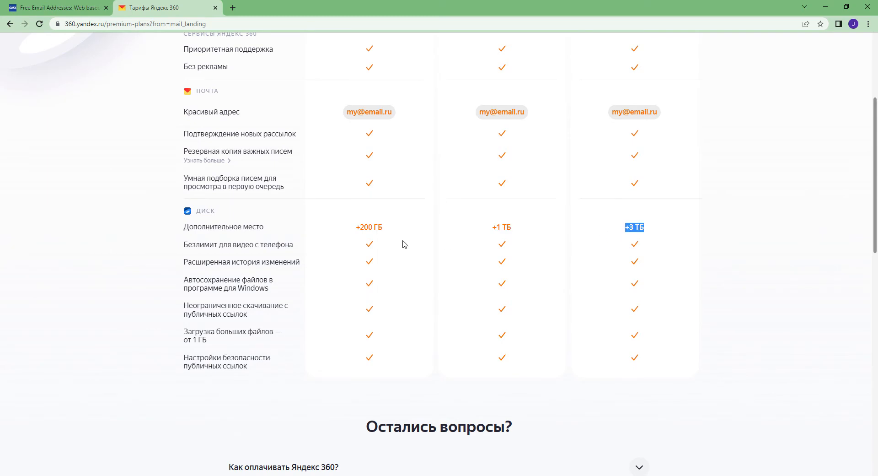
pyautogui.scroll(-3)
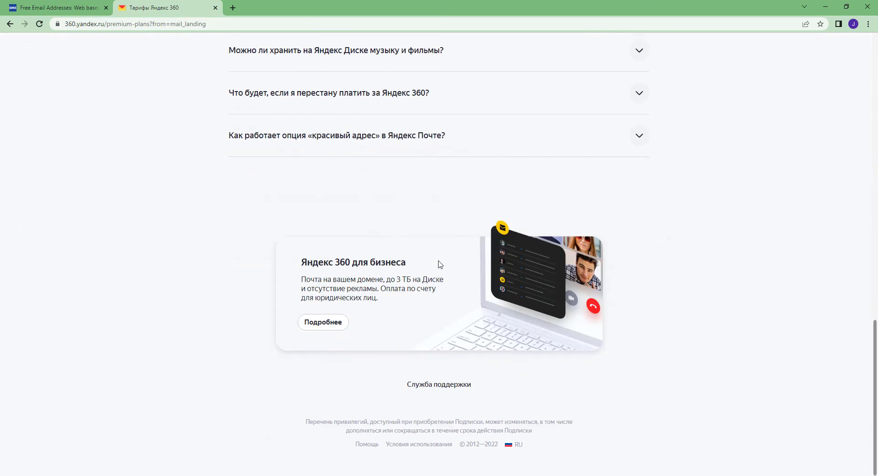
pyautogui.click(513, 444)
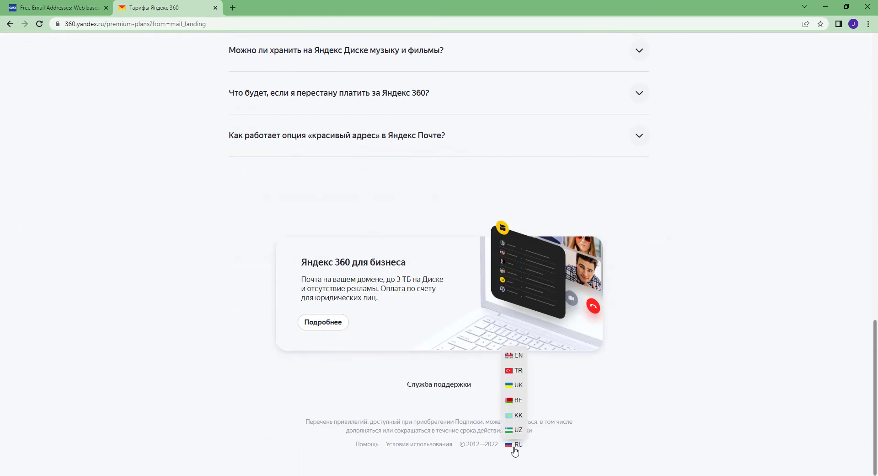
pyautogui.click(518, 355)
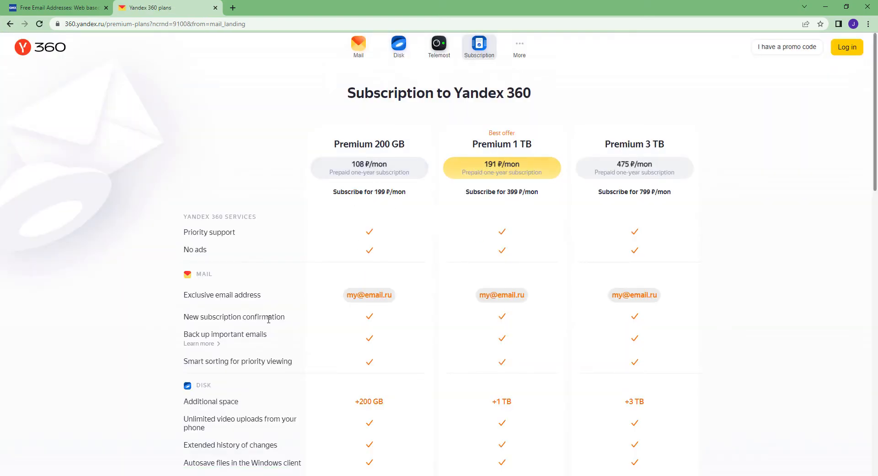
pyautogui.scroll(-3)
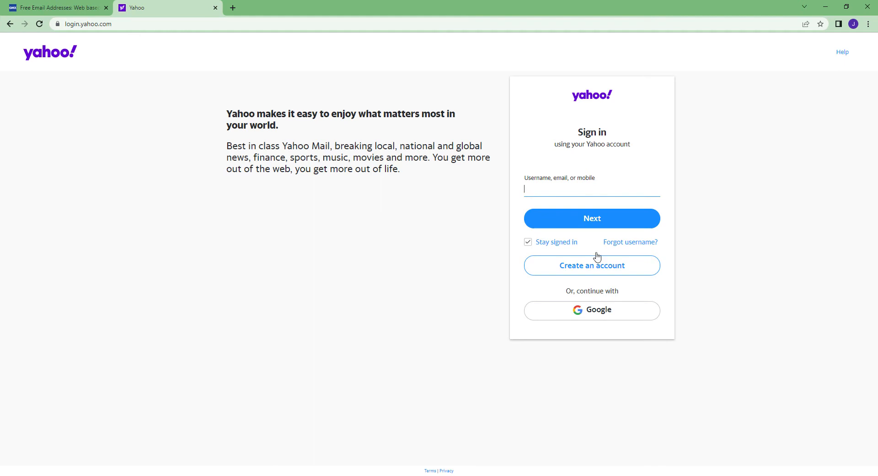
# Step: Go from the Yahoo sign-in page to the homepage, browse it and open Yahoo Mail
pyautogui.click(591, 265)
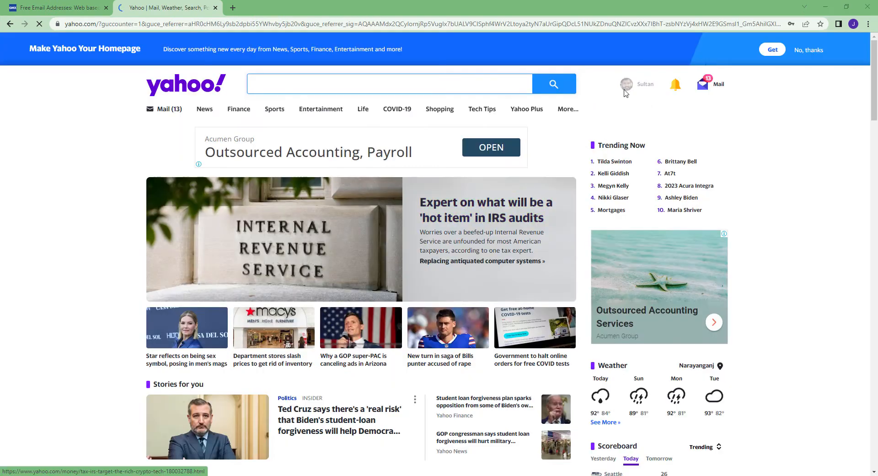
pyautogui.scroll(-3)
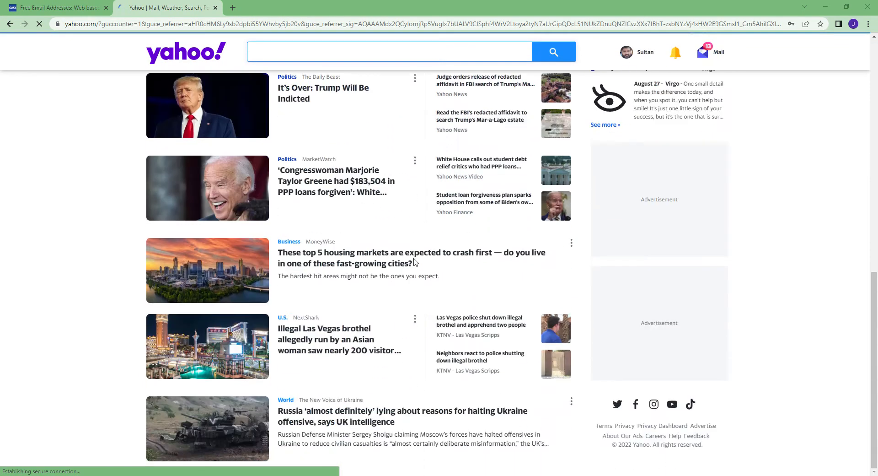
pyautogui.click(709, 51)
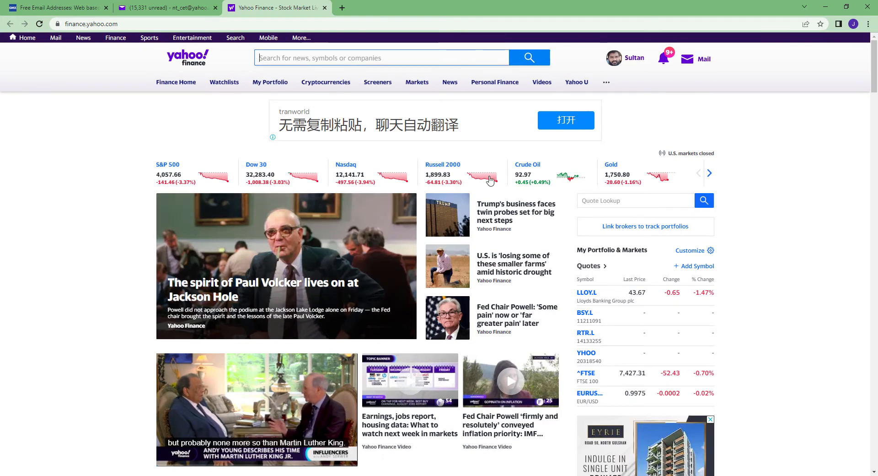
# Step: Switch to the Yahoo Mail inbox tab and scroll through its messages
pyautogui.click(163, 7)
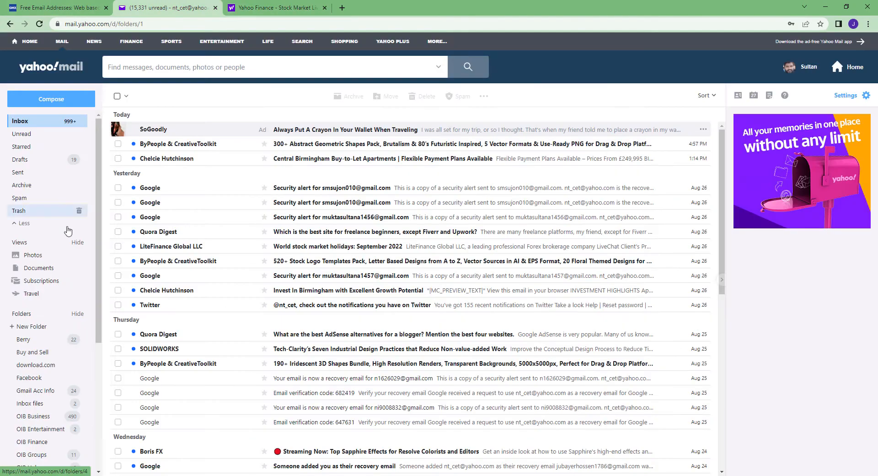
pyautogui.scroll(-3)
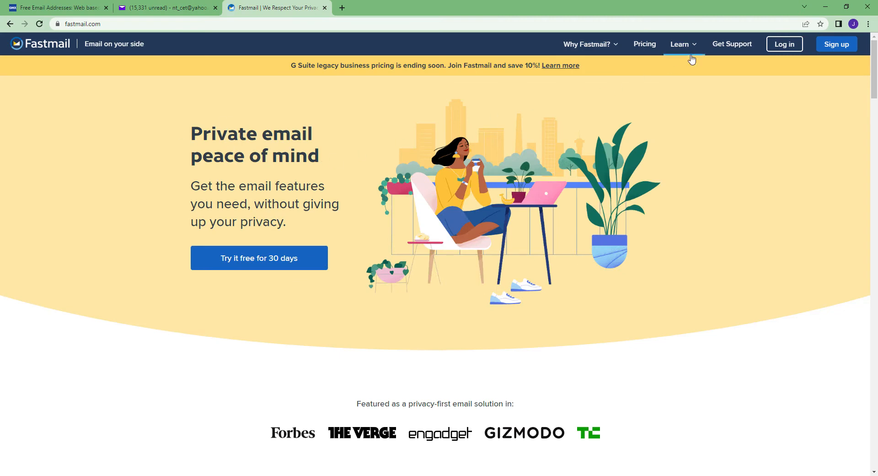
pyautogui.moveTo(328, 198)
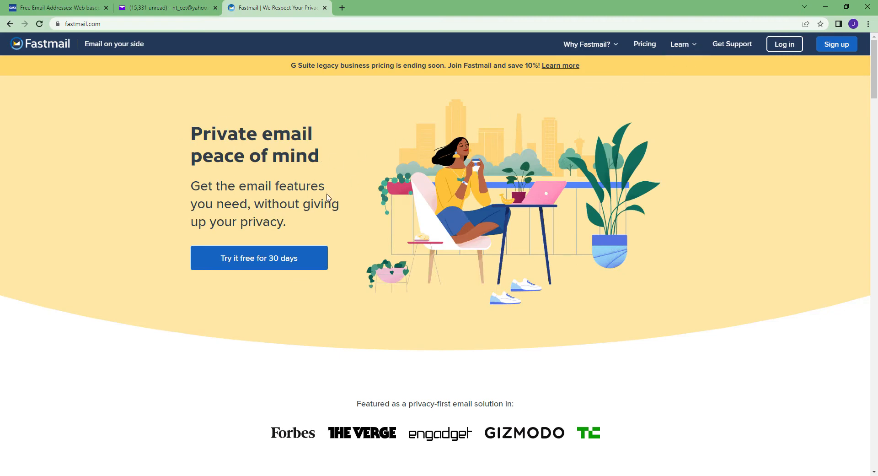
pyautogui.scroll(-3)
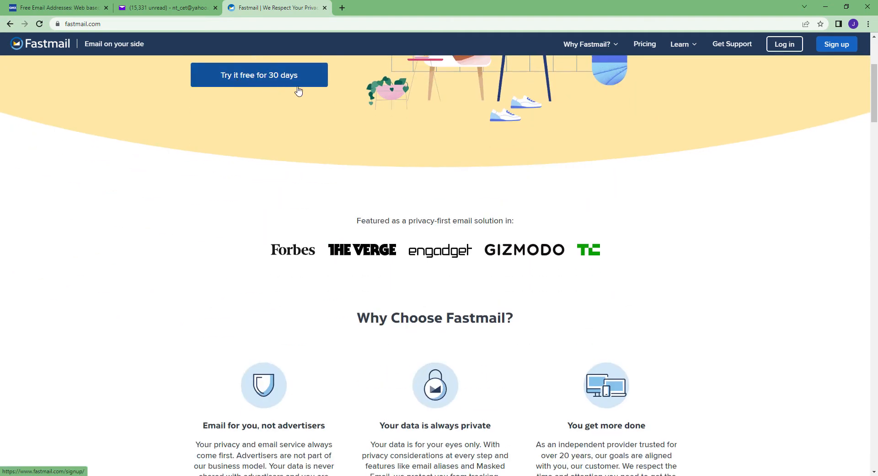
pyautogui.scroll(-3)
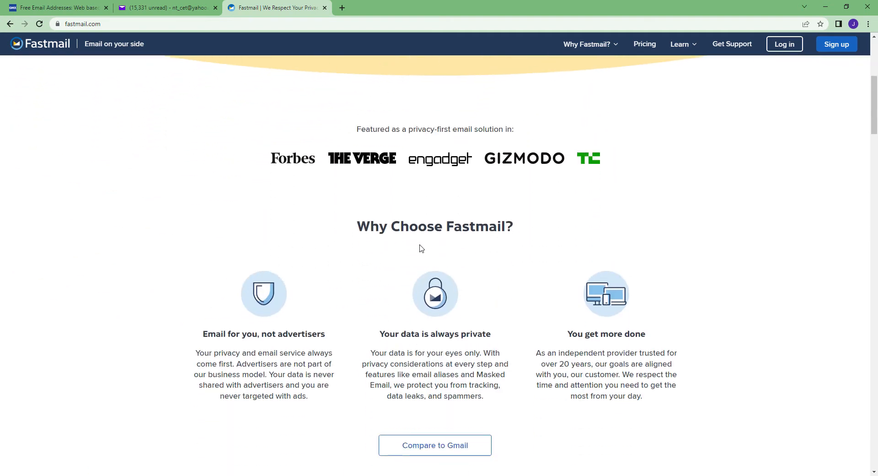
pyautogui.moveTo(204, 333); pyautogui.dragTo(308, 333)
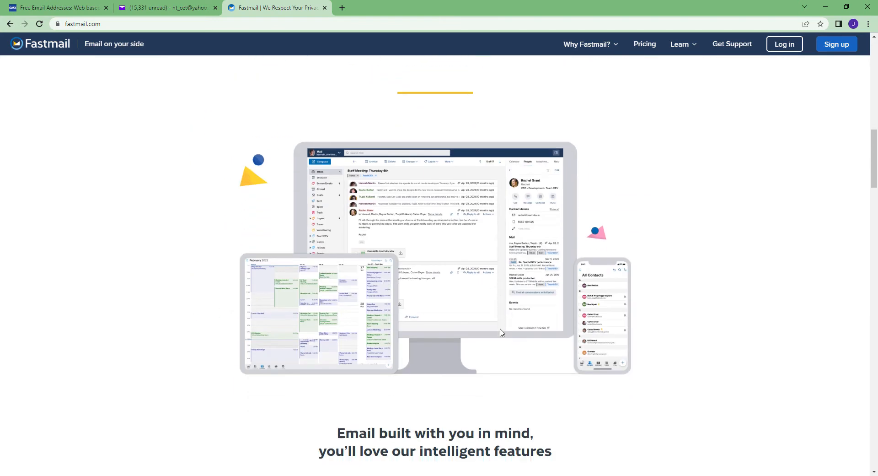
pyautogui.scroll(-3)
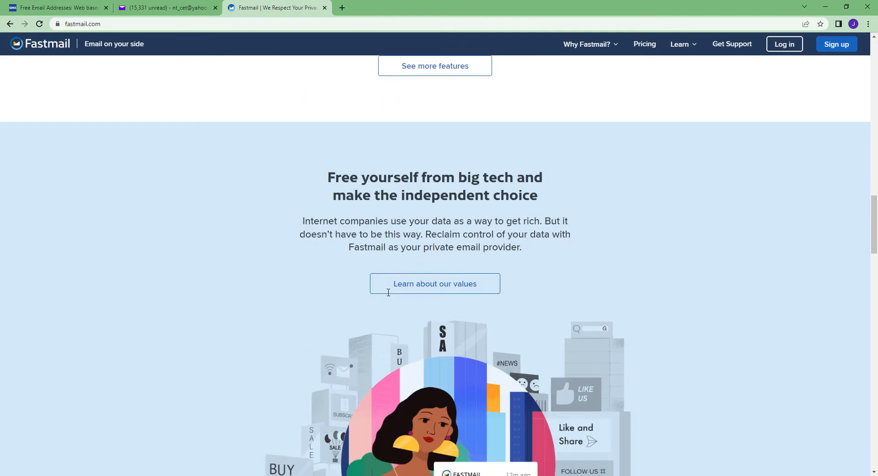
pyautogui.scroll(-3)
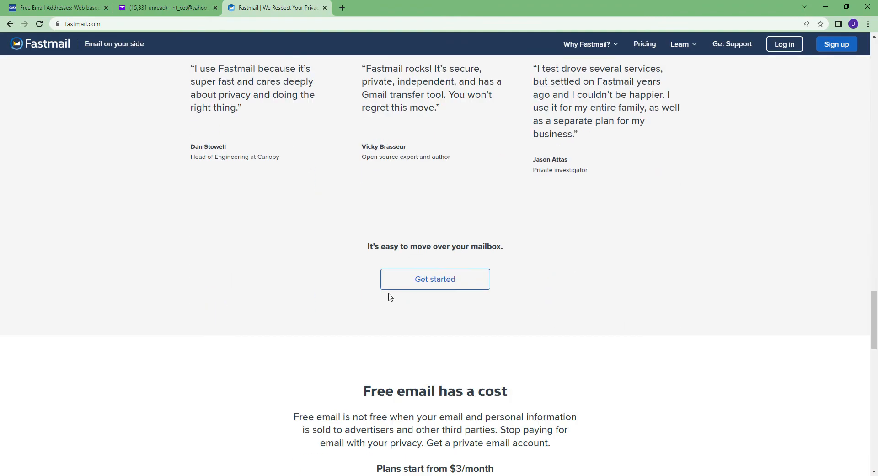
pyautogui.scroll(-3)
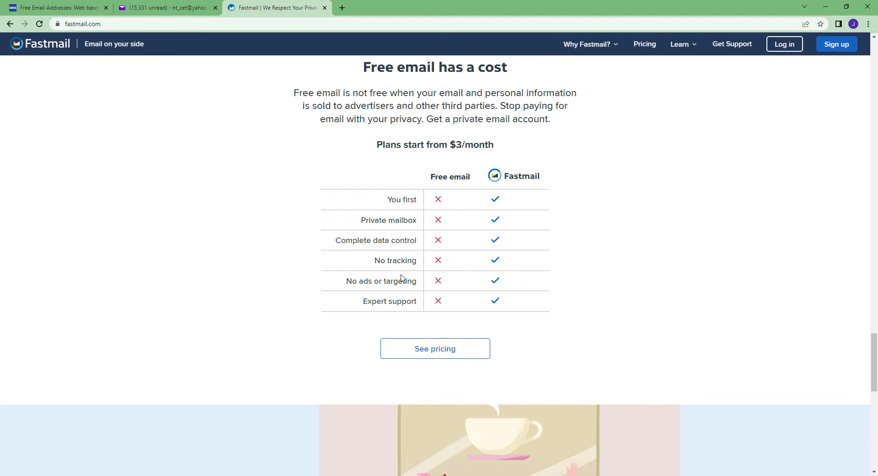
pyautogui.moveTo(443, 297)
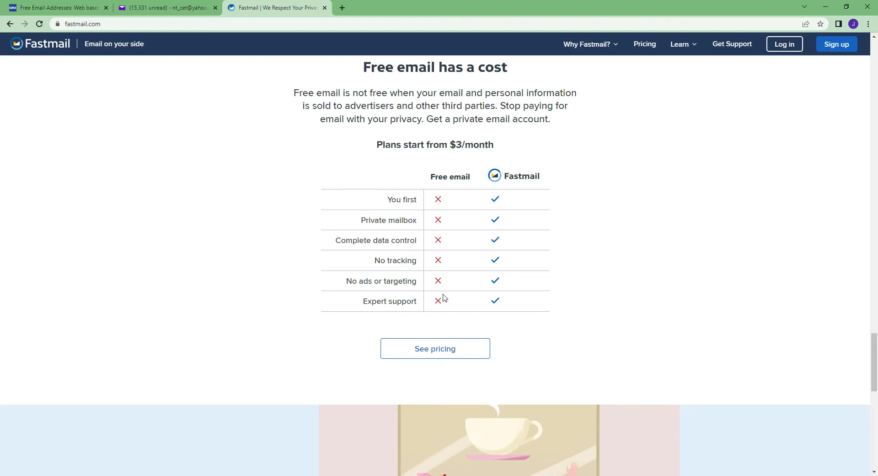
pyautogui.scroll(-3)
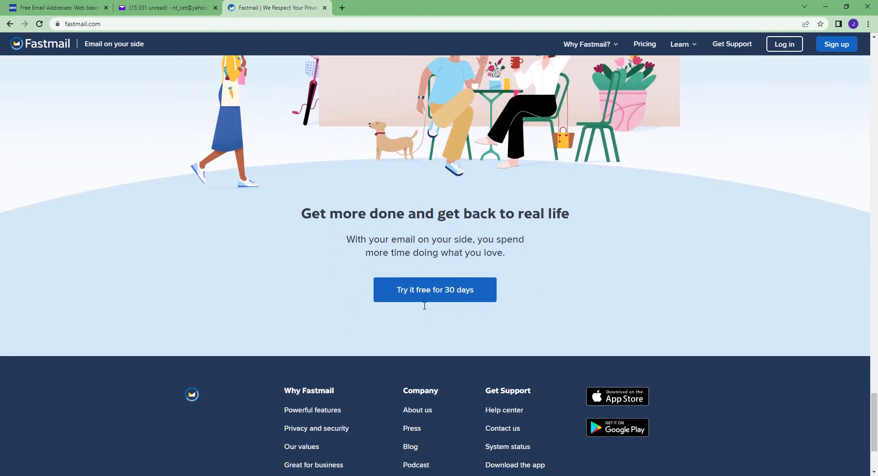
pyautogui.scroll(3)
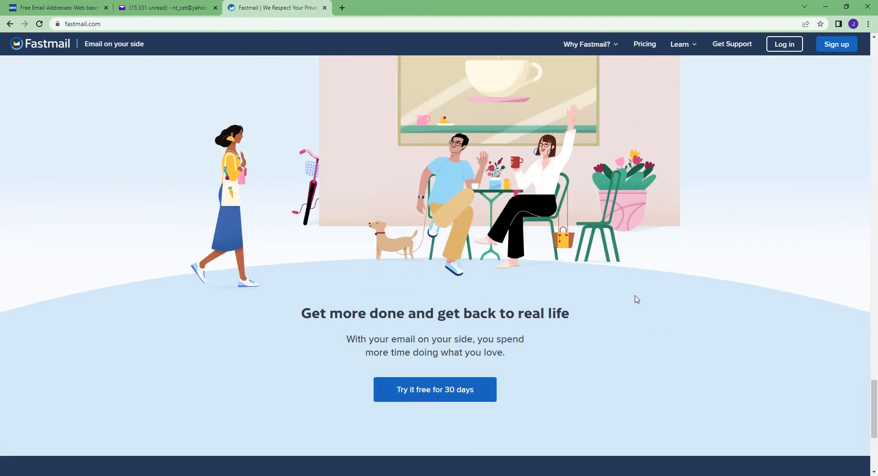
# Step: View Fastmail's Basic, Standard and Professional plan pricing down to the FAQ and footer
pyautogui.click(644, 44)
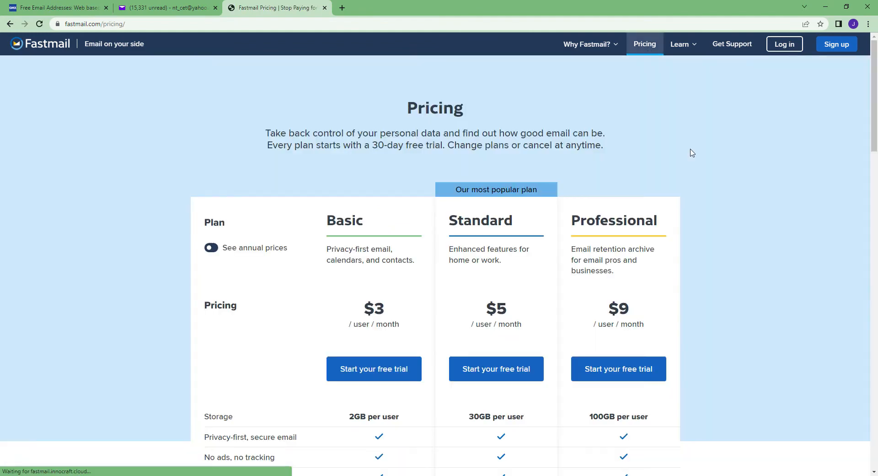
pyautogui.scroll(-3)
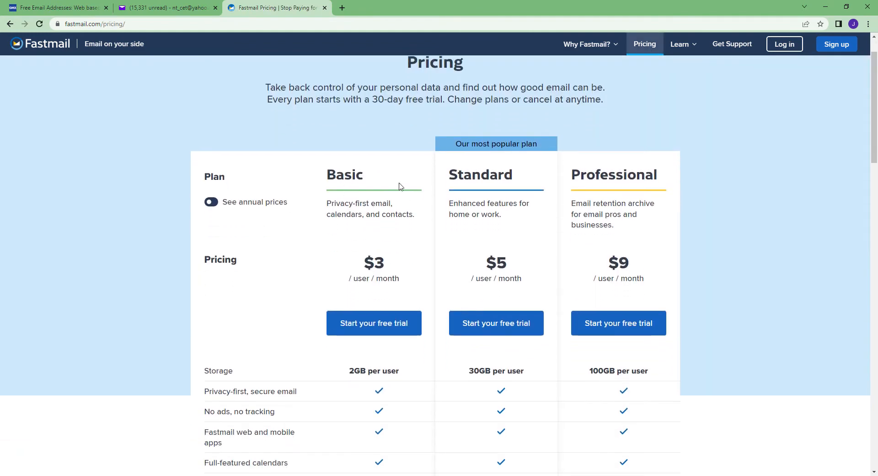
pyautogui.scroll(-3)
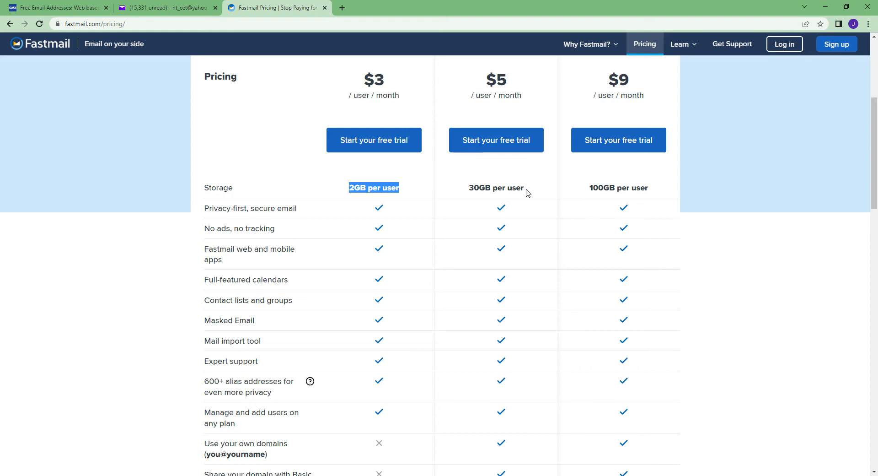
pyautogui.scroll(-3)
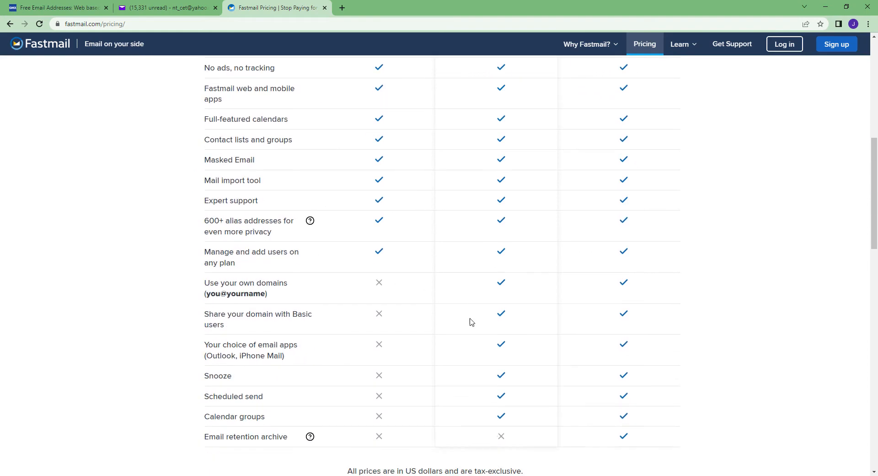
pyautogui.scroll(-3)
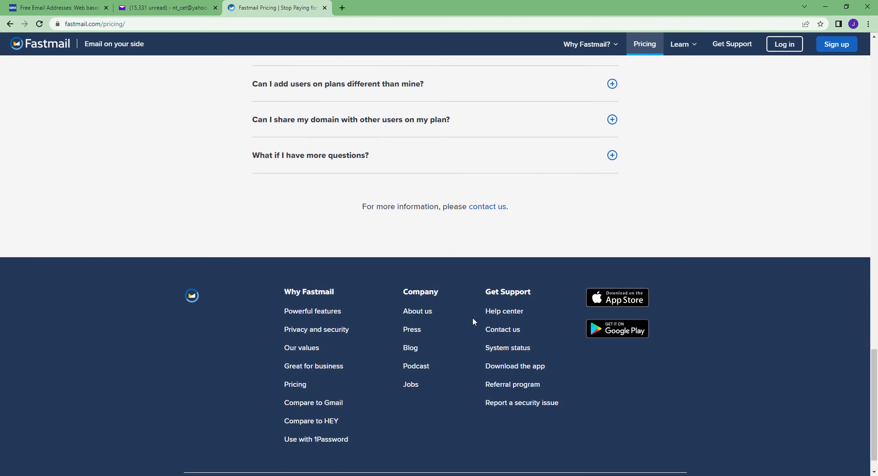
pyautogui.scroll(3)
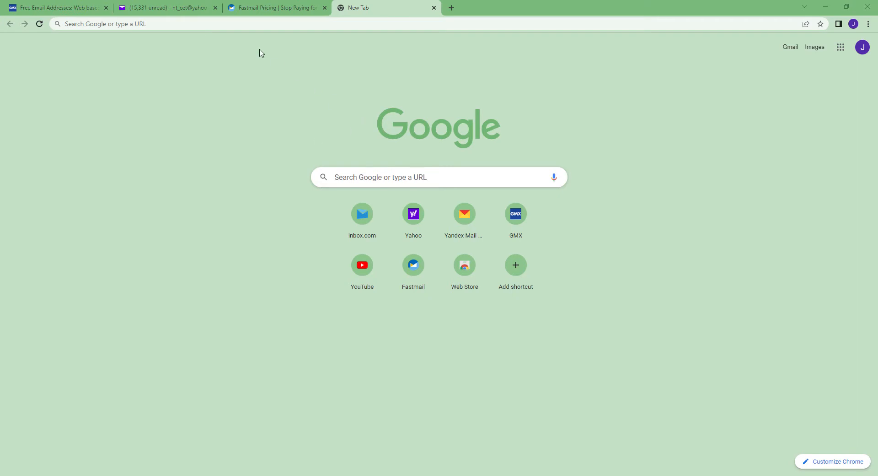
pyautogui.rightClick(101, 23)
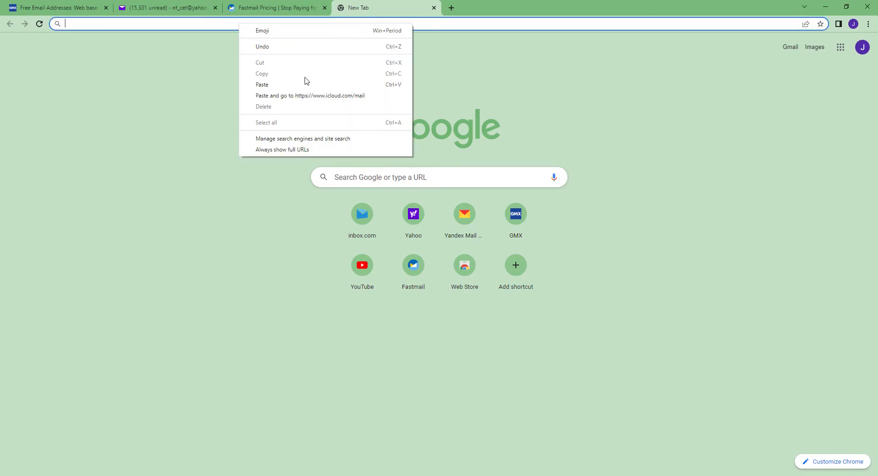
pyautogui.click(310, 95)
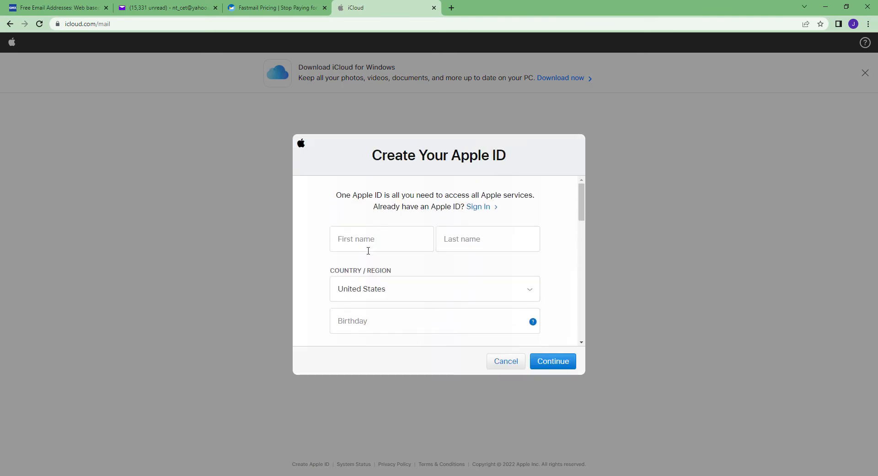
pyautogui.scroll(-3)
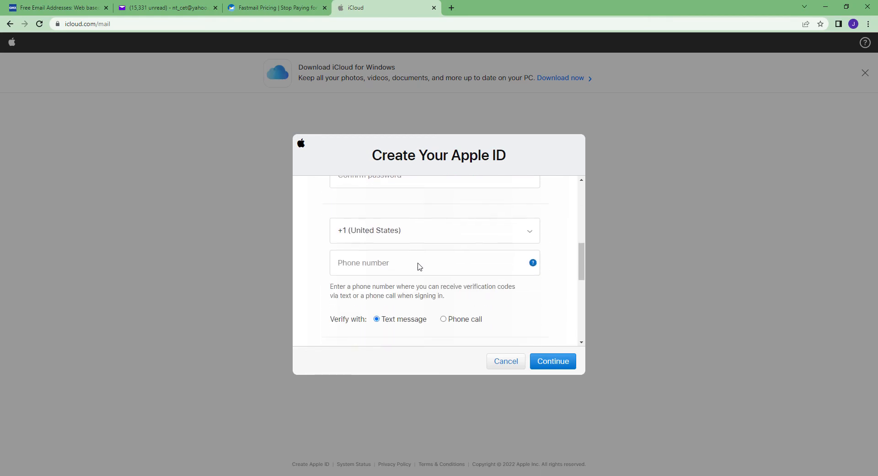
pyautogui.scroll(-3)
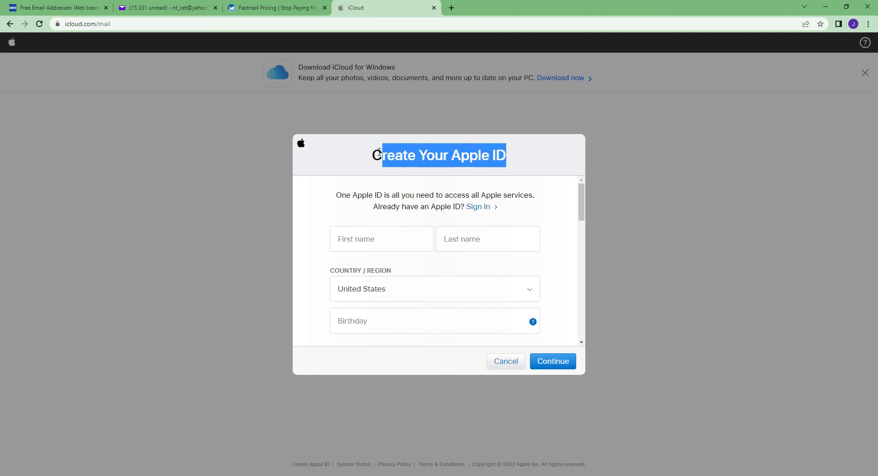
pyautogui.moveTo(324, 76)
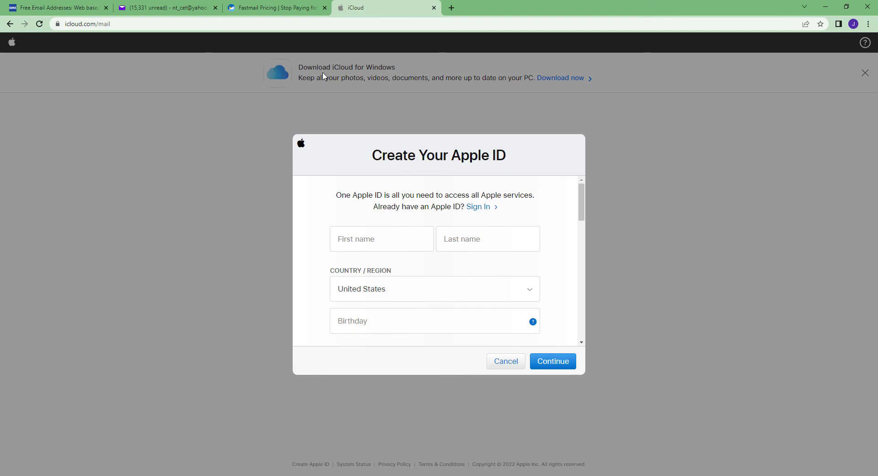
pyautogui.click(87, 24)
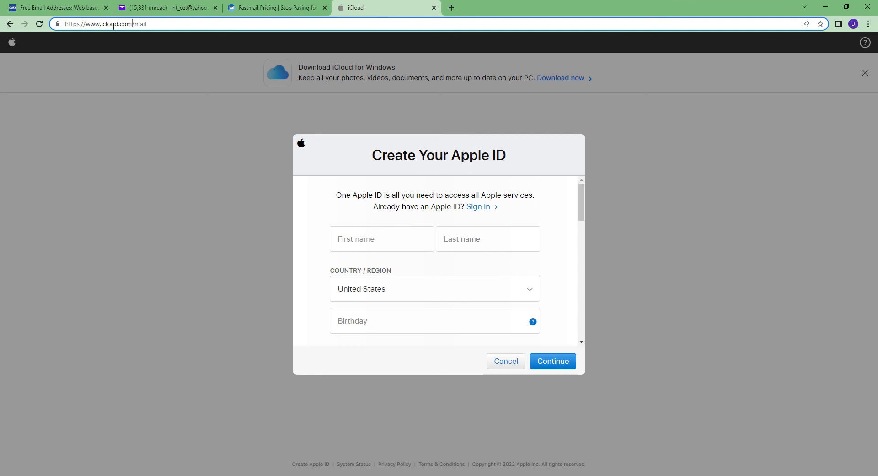
pyautogui.doubleClick(140, 24)
pyautogui.write('tutanota.com')
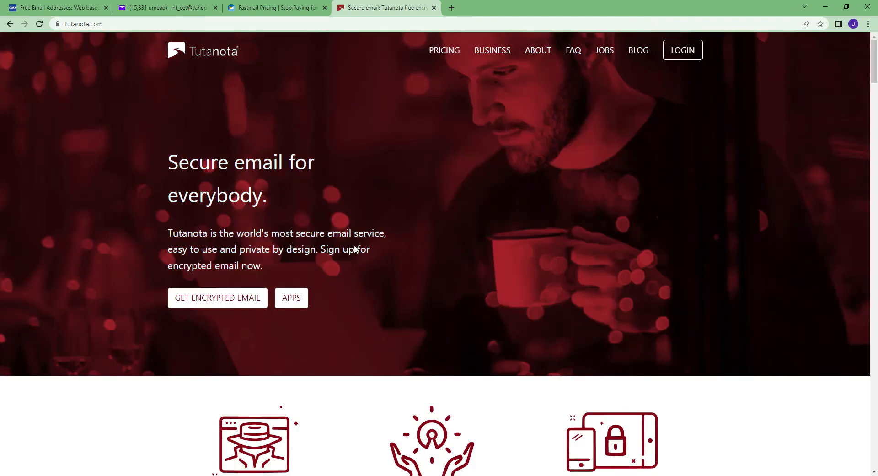
# Step: Scroll the tutanota.com homepage to its footer and go to the Pricing page
pyautogui.scroll(-3)
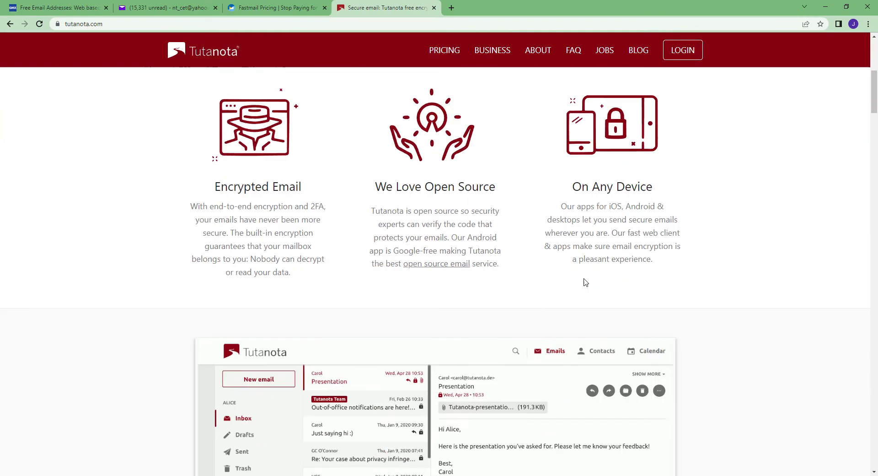
pyautogui.scroll(-3)
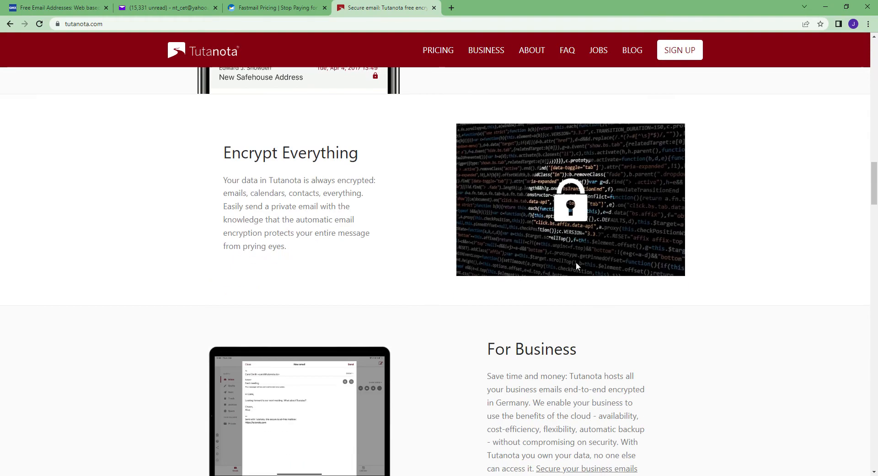
pyautogui.scroll(-3)
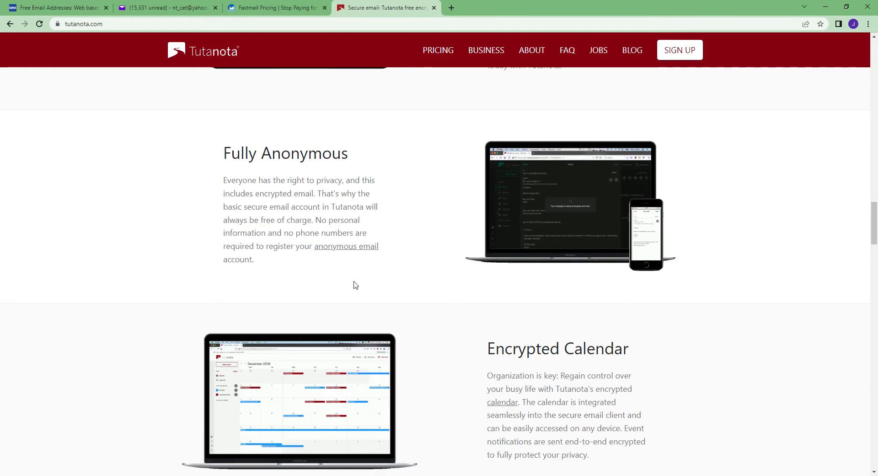
pyautogui.scroll(-3)
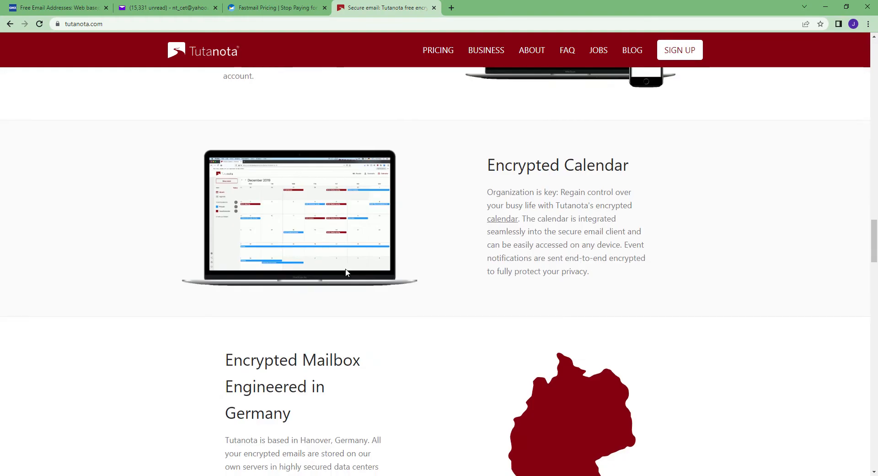
pyautogui.scroll(-3)
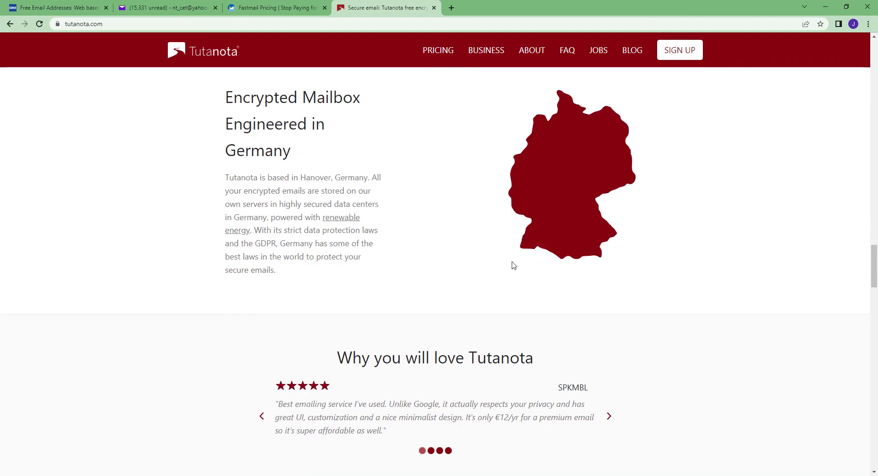
pyautogui.scroll(-3)
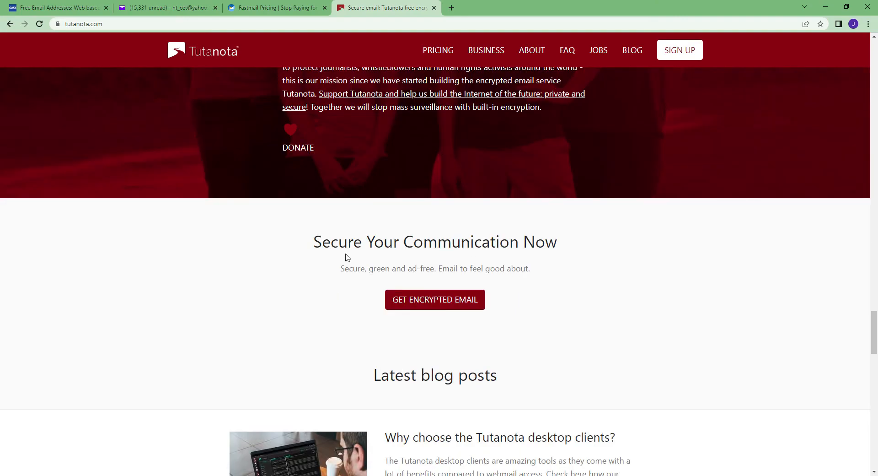
pyautogui.scroll(-3)
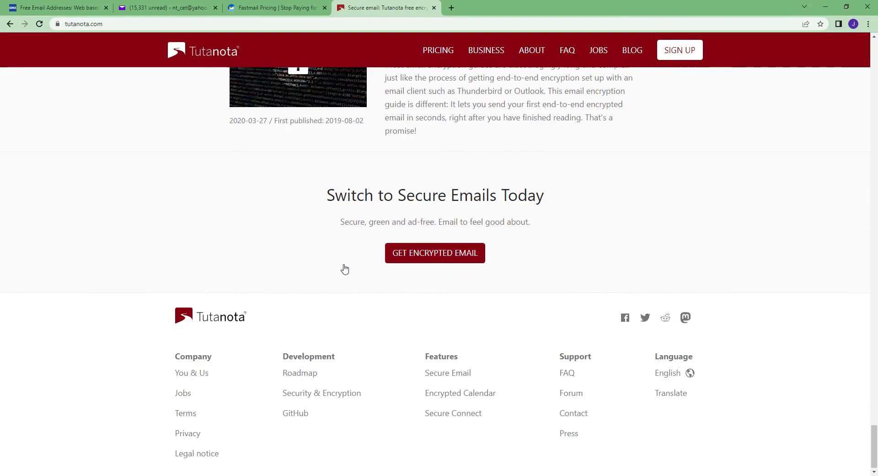
pyautogui.click(438, 51)
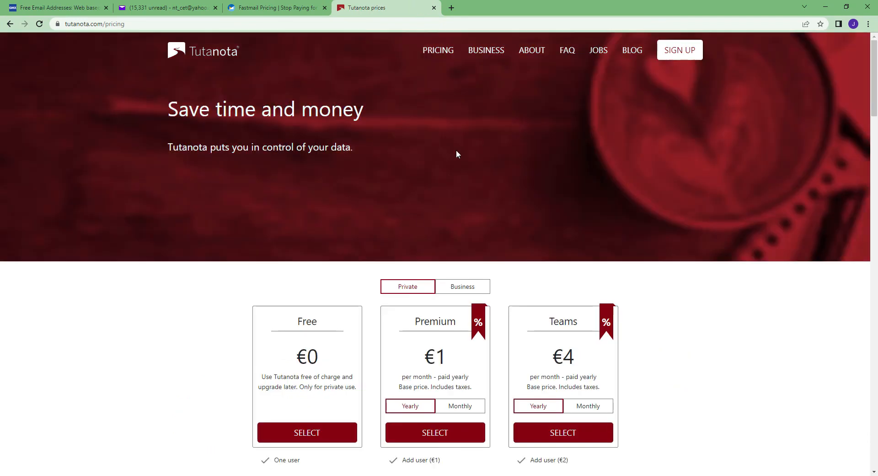
# Step: Switch pricing to Business plans, review them and the calculator, then go to the Business page
pyautogui.scroll(-3)
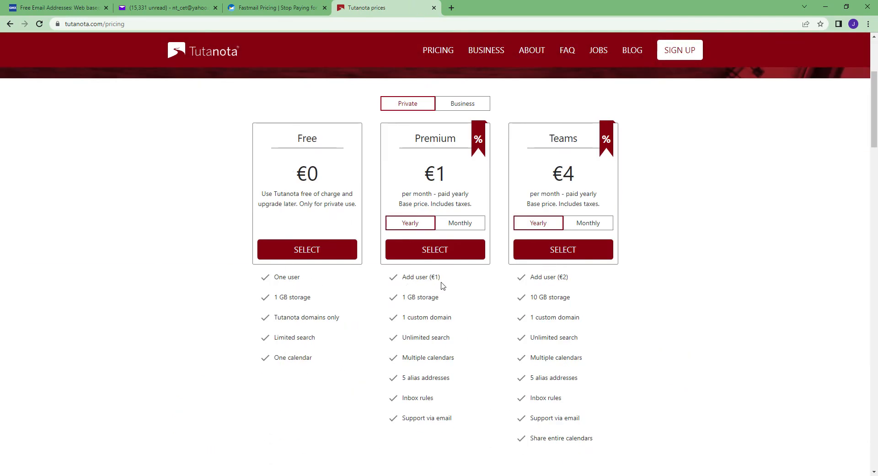
pyautogui.moveTo(442, 379)
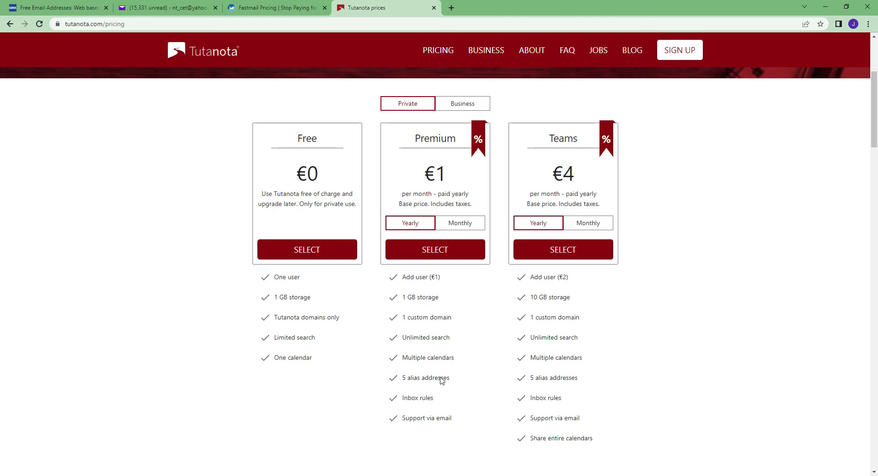
pyautogui.click(462, 104)
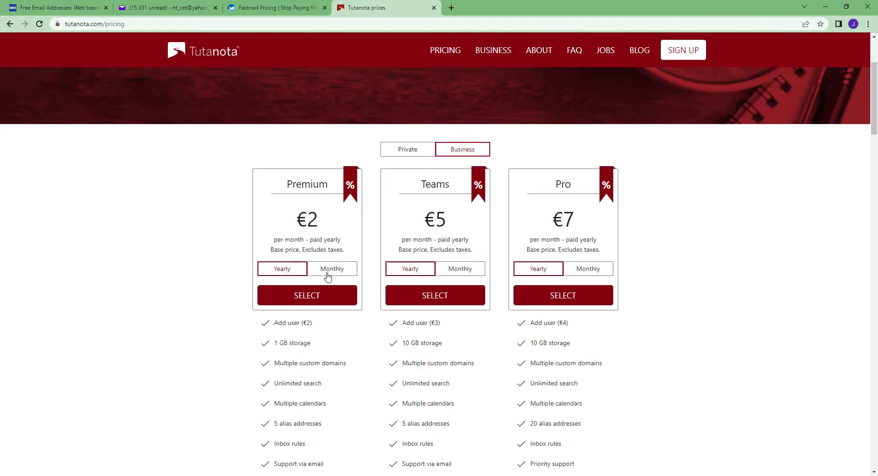
pyautogui.scroll(-3)
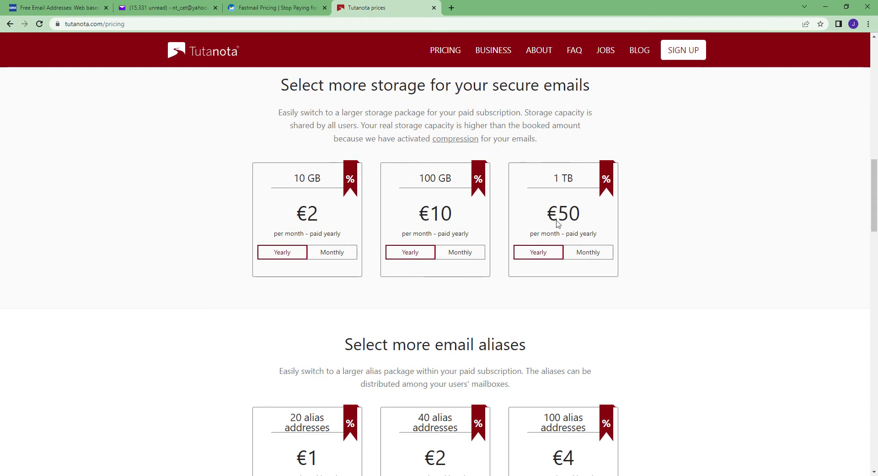
pyautogui.scroll(-3)
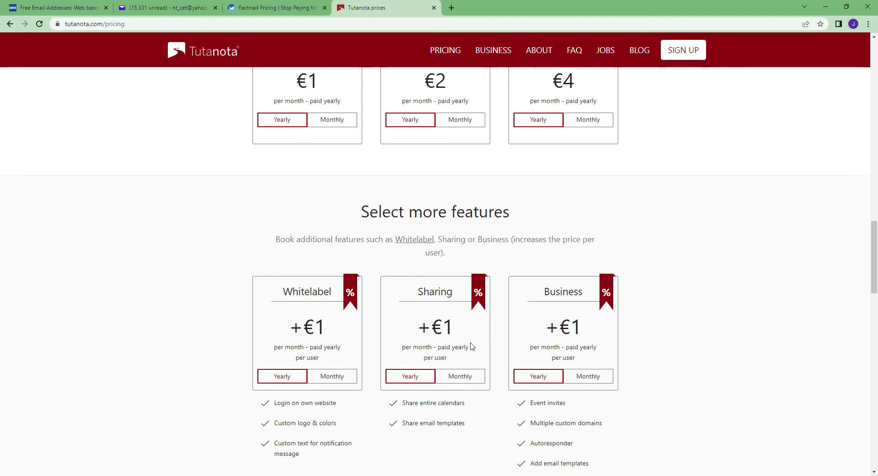
pyautogui.scroll(-3)
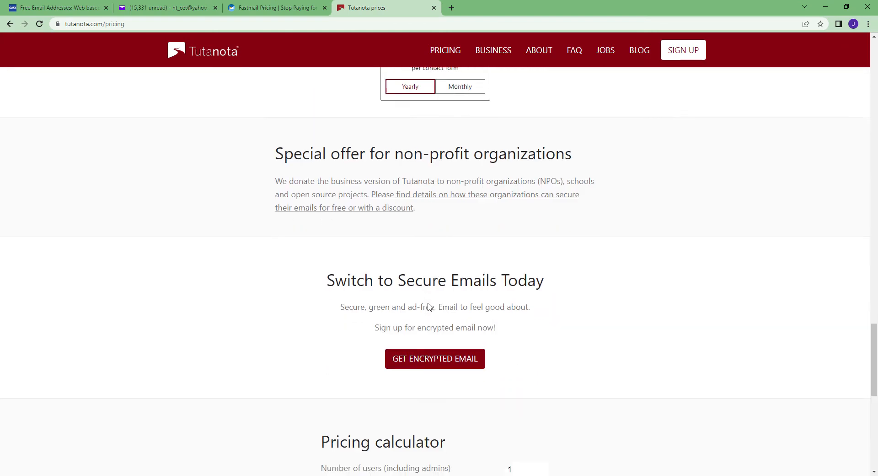
pyautogui.scroll(-3)
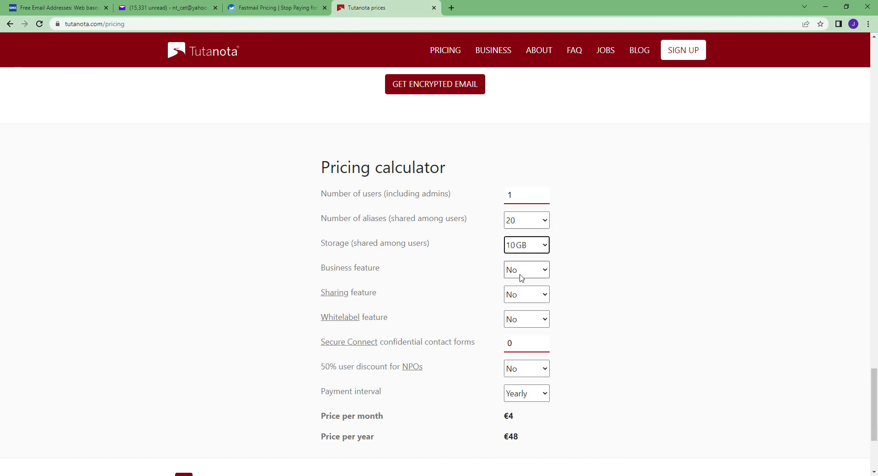
pyautogui.scroll(-3)
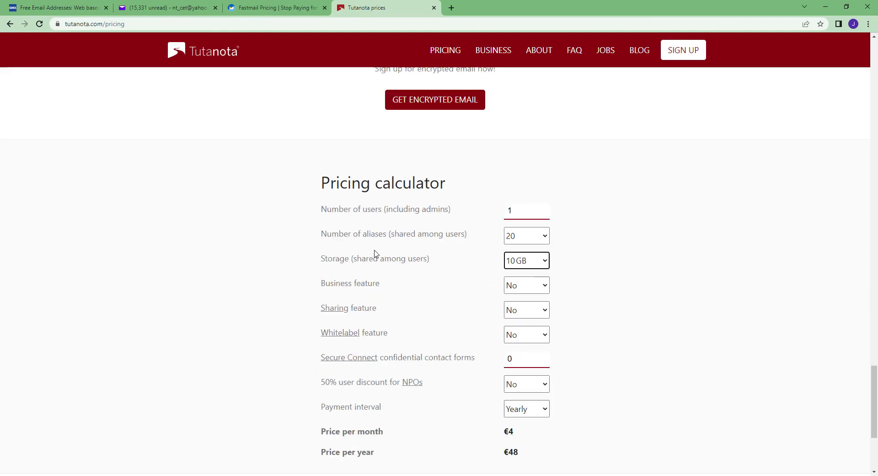
pyautogui.click(493, 51)
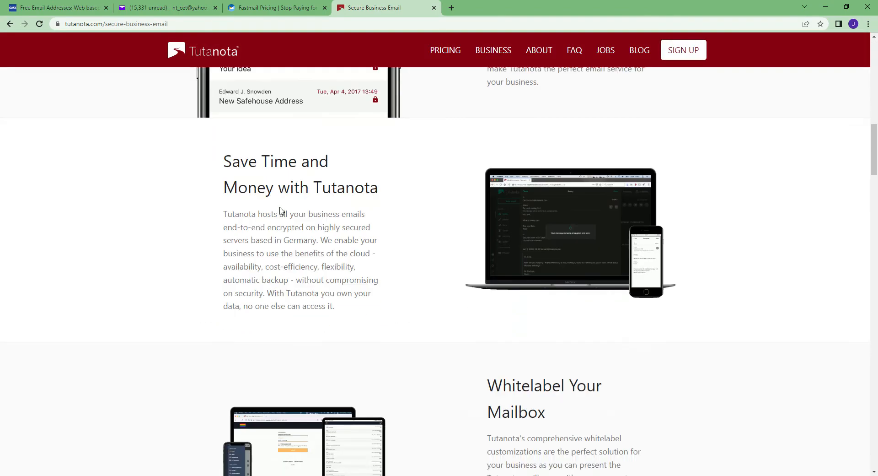
# Step: Scroll through Tutanota's secure business email feature table
pyautogui.scroll(-3)
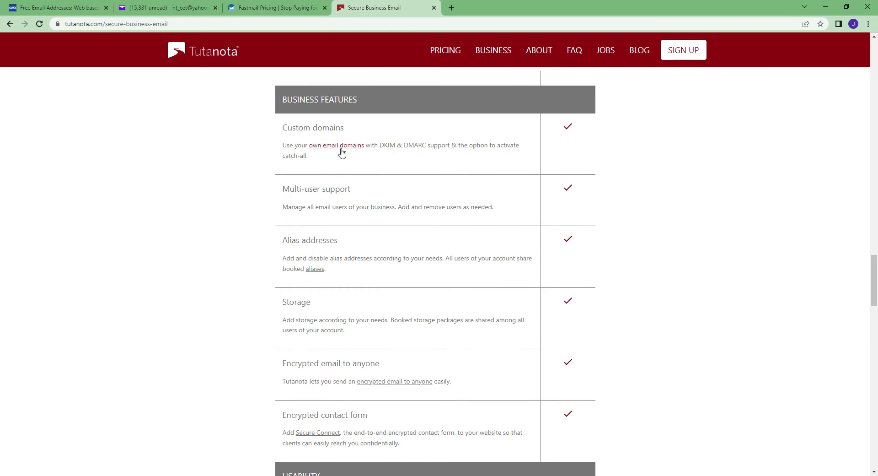
pyautogui.scroll(-3)
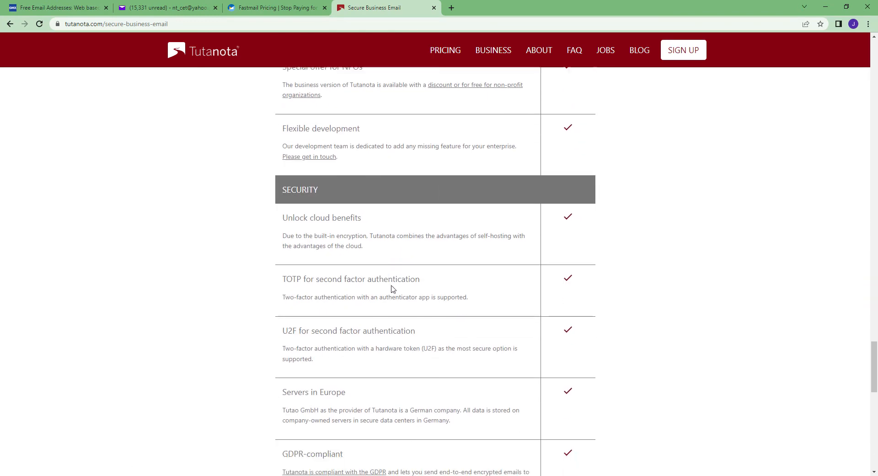
pyautogui.scroll(-3)
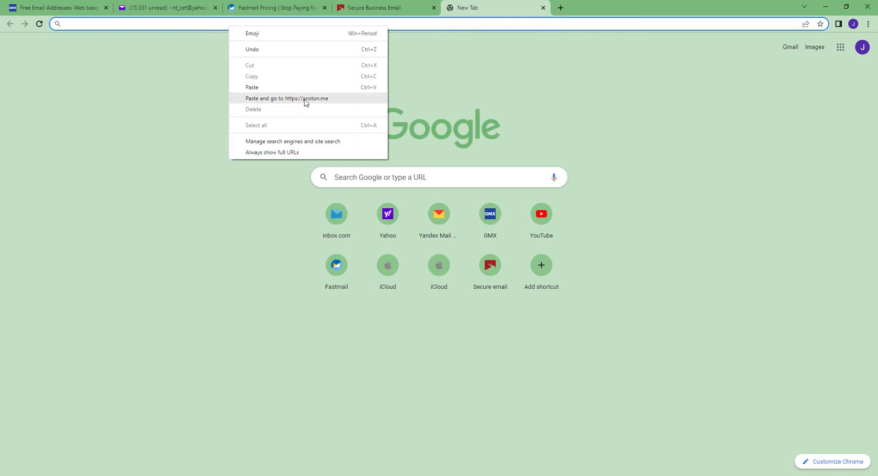
pyautogui.click(286, 98)
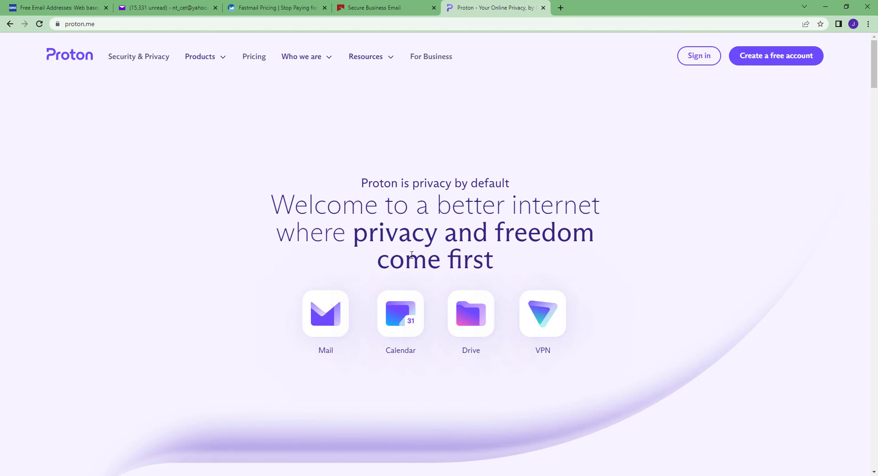
pyautogui.moveTo(543, 314)
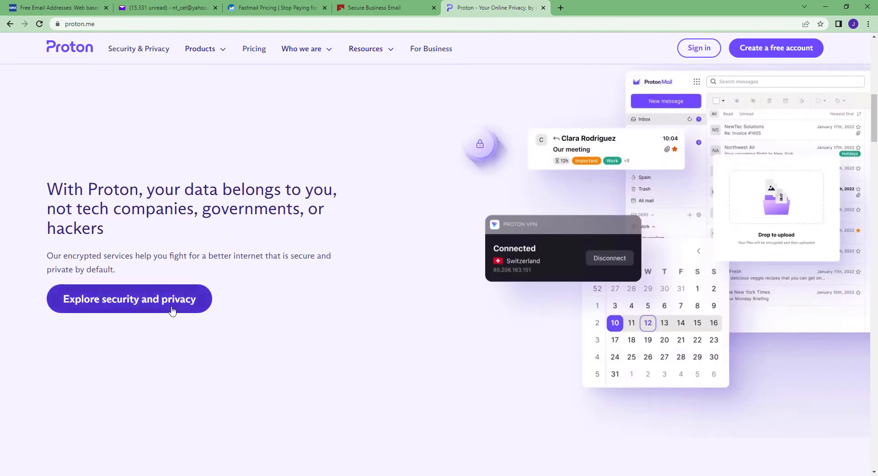
pyautogui.scroll(-3)
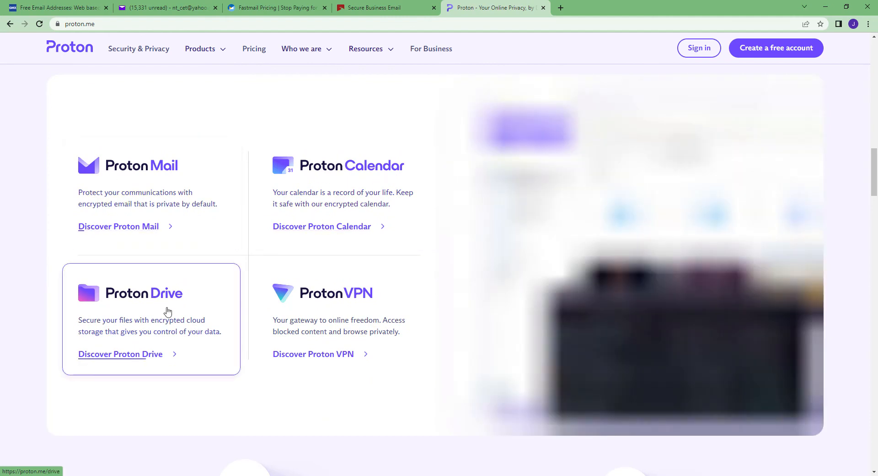
pyautogui.scroll(-3)
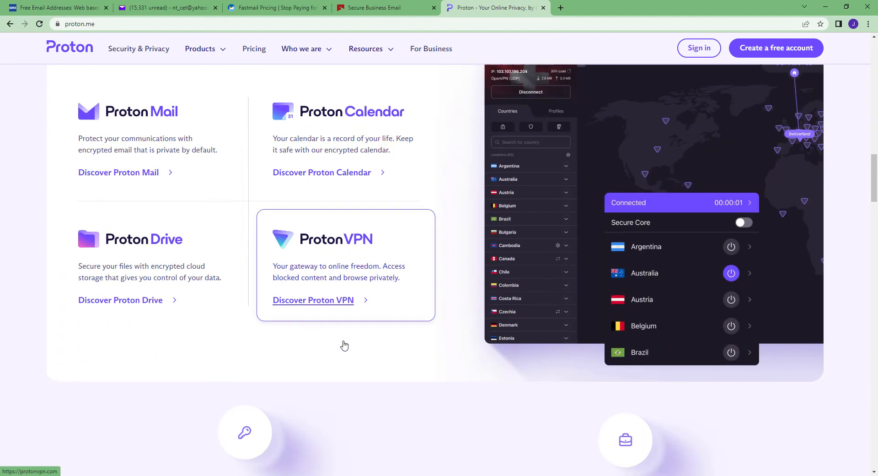
pyautogui.scroll(-3)
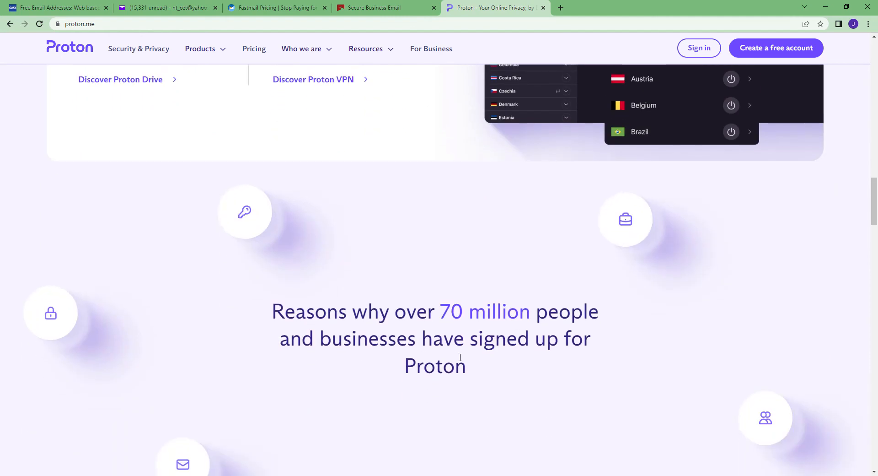
pyautogui.scroll(-3)
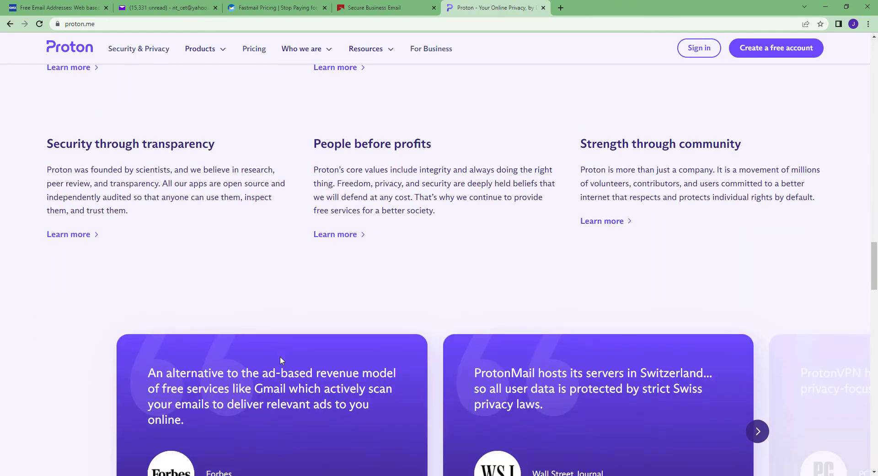
pyautogui.scroll(-3)
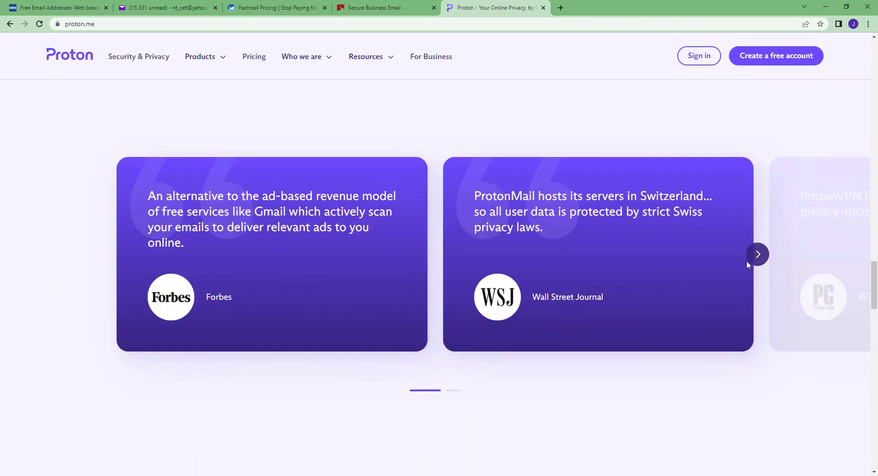
# Step: Continue to the Proton homepage footer and head to the Pricing page
pyautogui.scroll(-3)
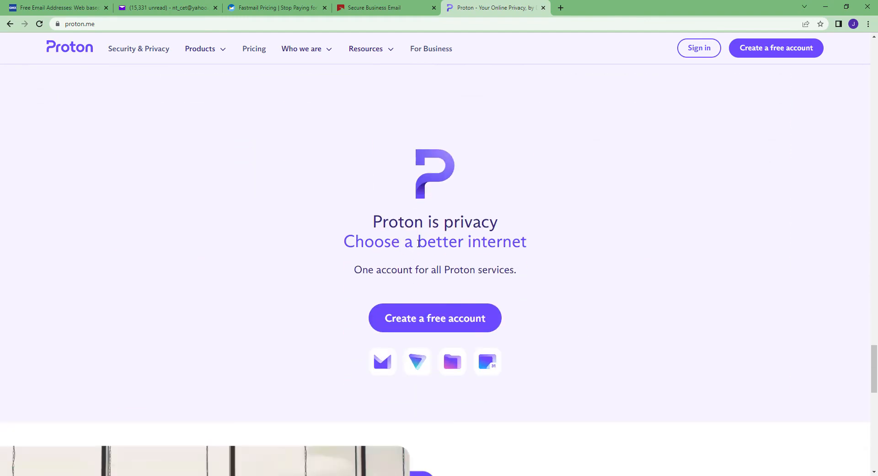
pyautogui.scroll(-3)
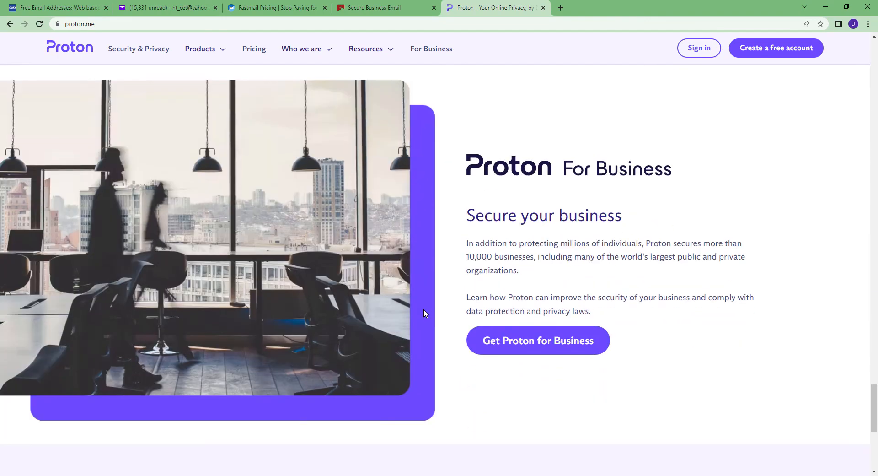
pyautogui.scroll(-3)
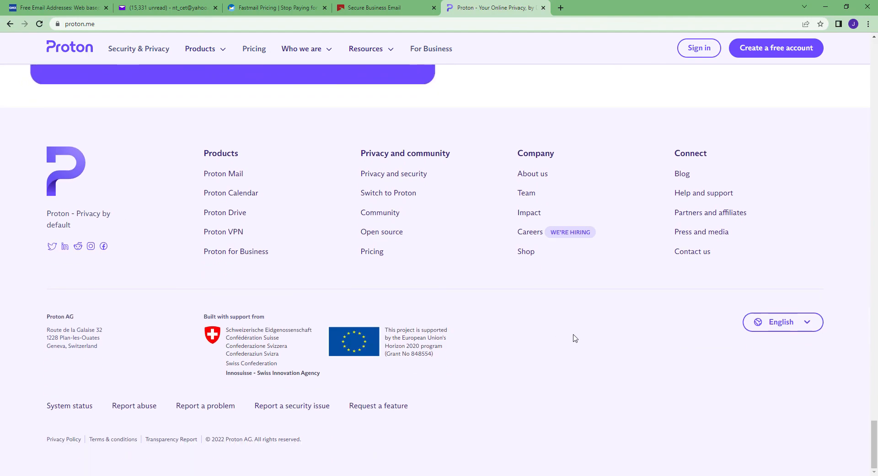
pyautogui.scroll(3)
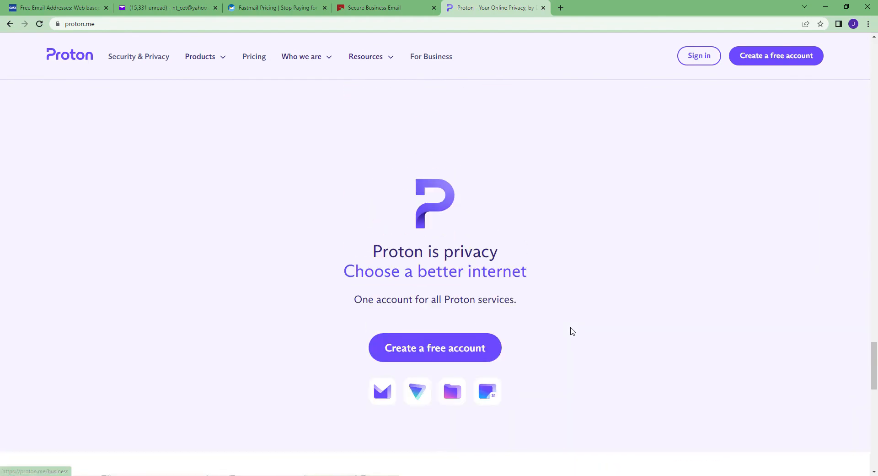
pyautogui.click(253, 56)
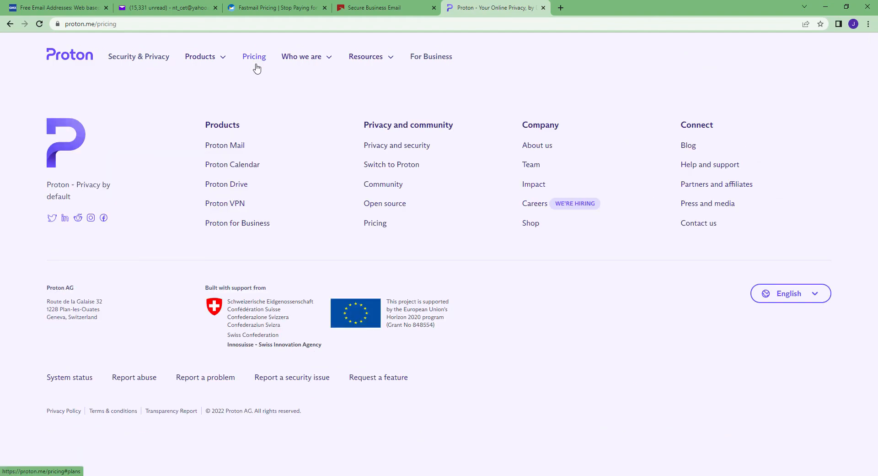
# Step: Load Proton pricing and scroll the Free, Mail Plus and Unlimited comparison through the FAQ to the footer
pyautogui.click(253, 56)
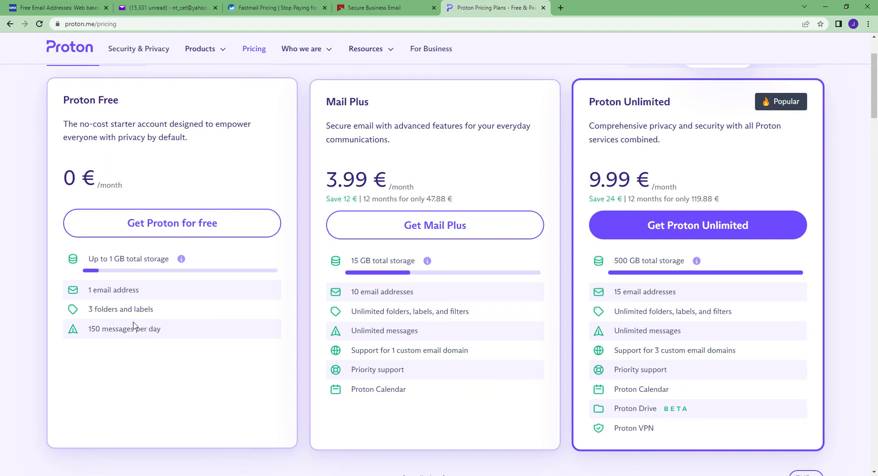
pyautogui.scroll(-3)
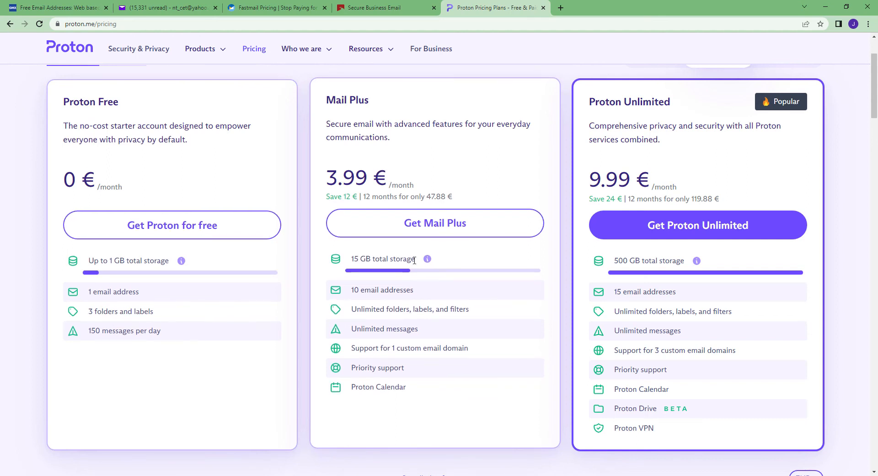
pyautogui.moveTo(369, 321)
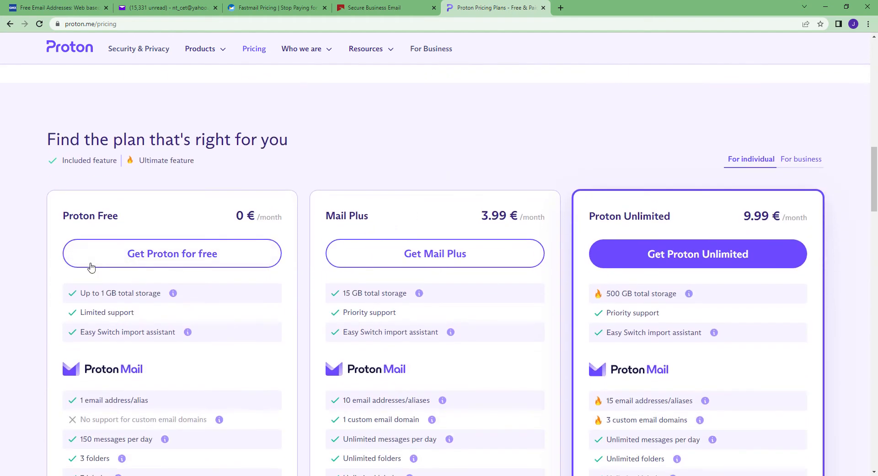
pyautogui.scroll(-3)
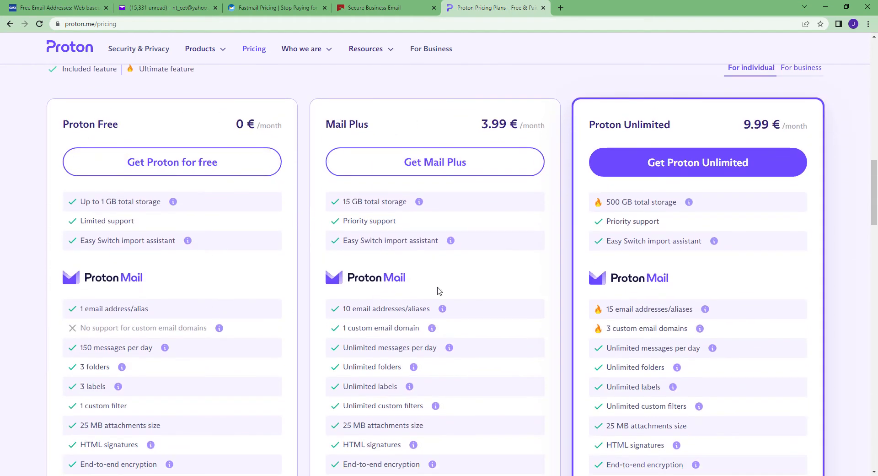
pyautogui.scroll(-3)
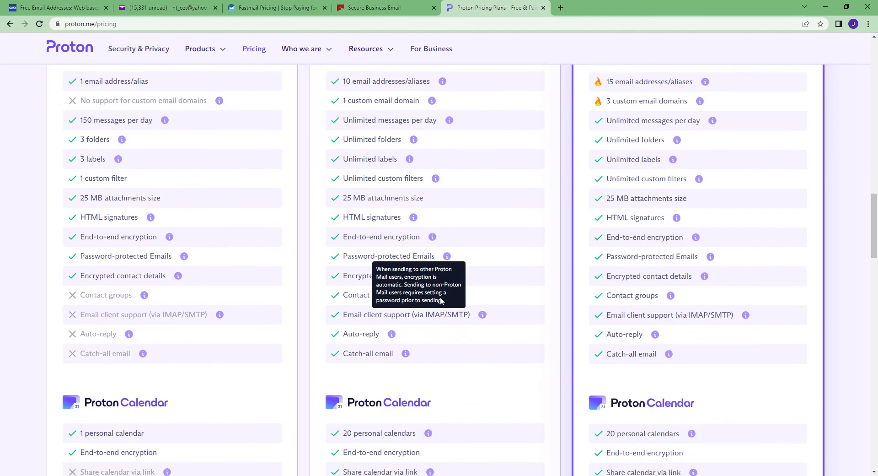
pyautogui.scroll(-3)
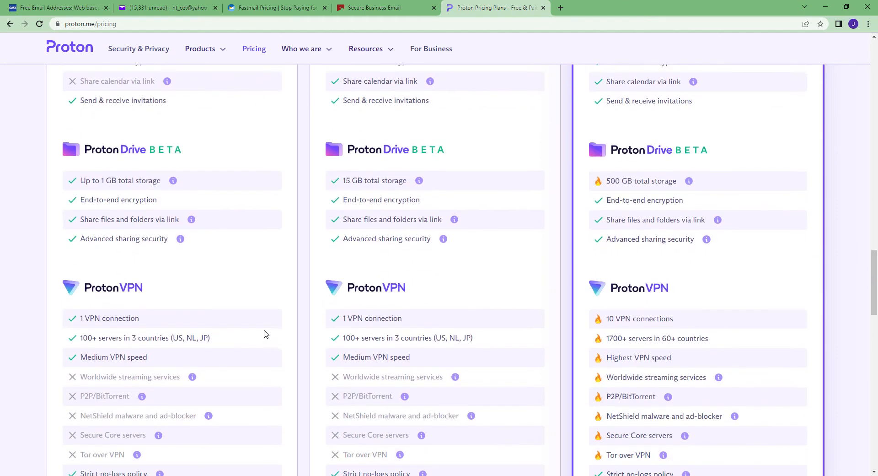
pyautogui.scroll(-3)
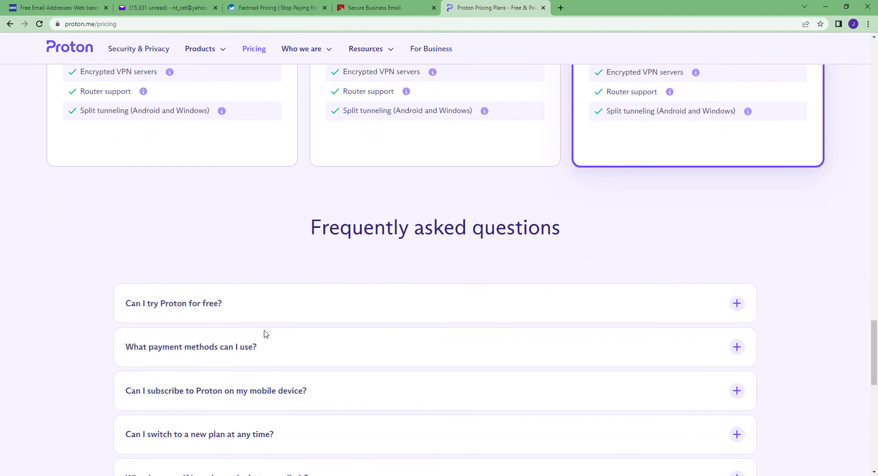
pyautogui.scroll(-3)
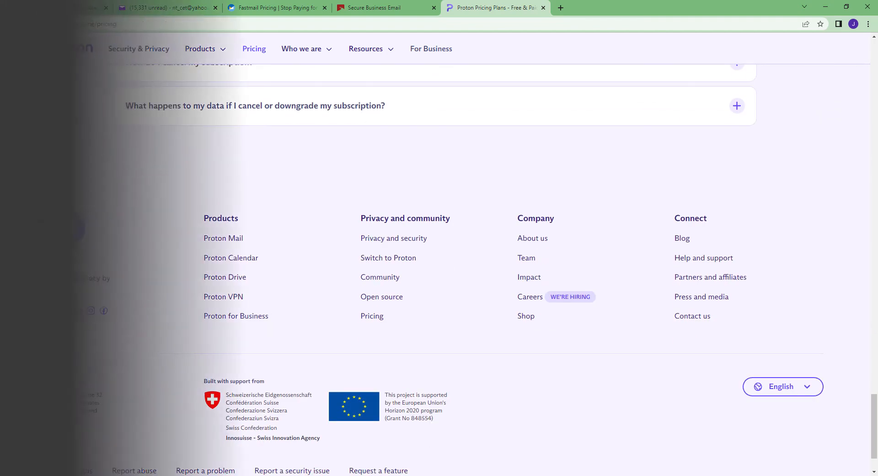